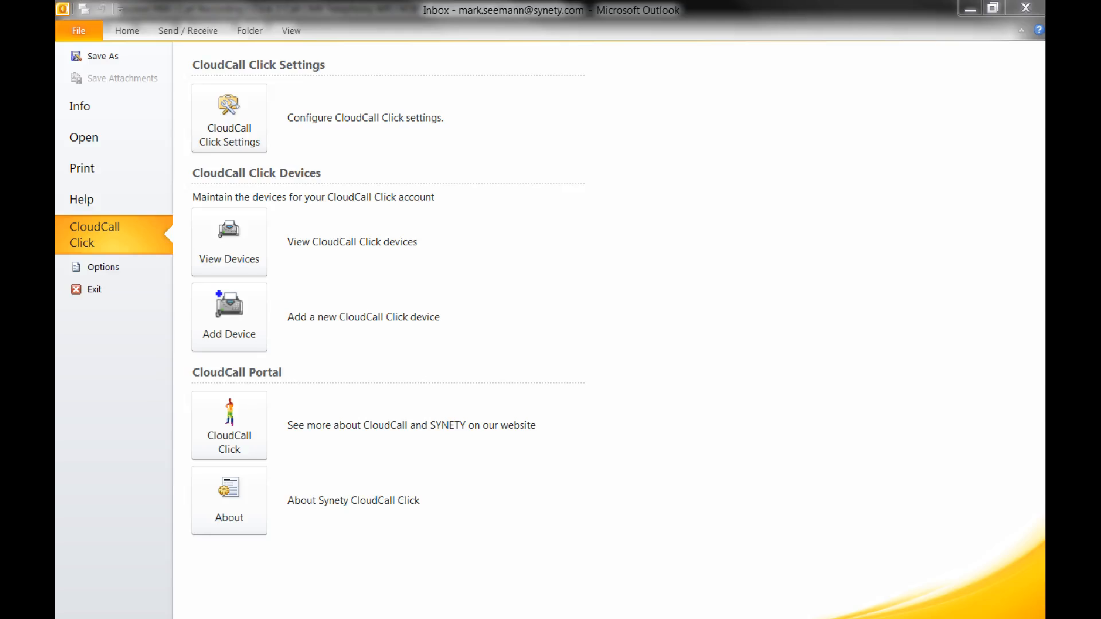
mouse_move(424, 206)
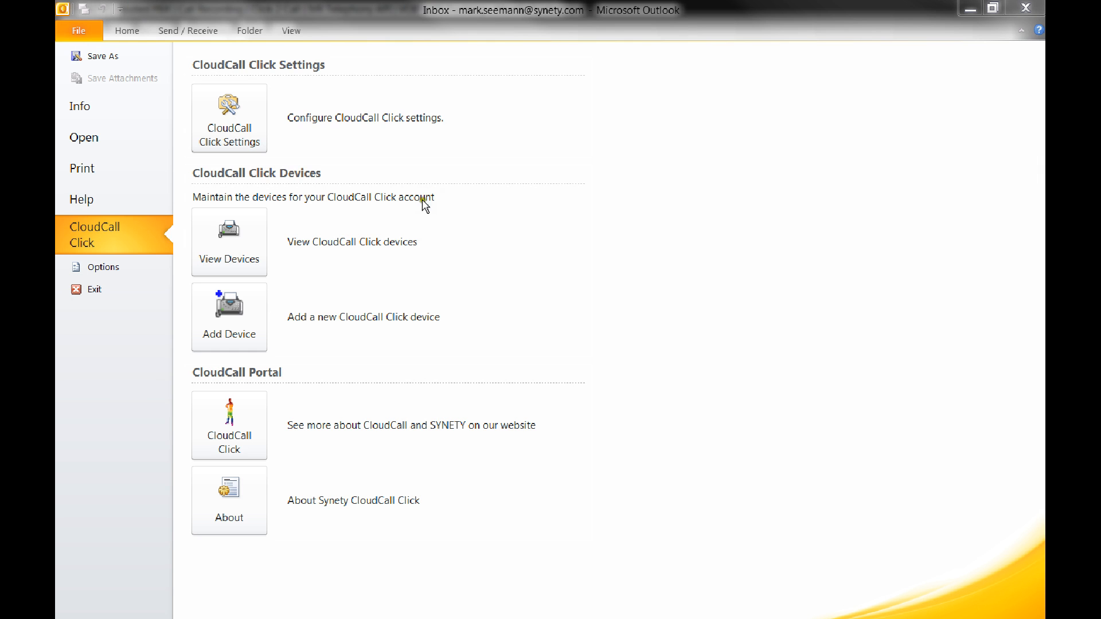
mouse_move(109, 247)
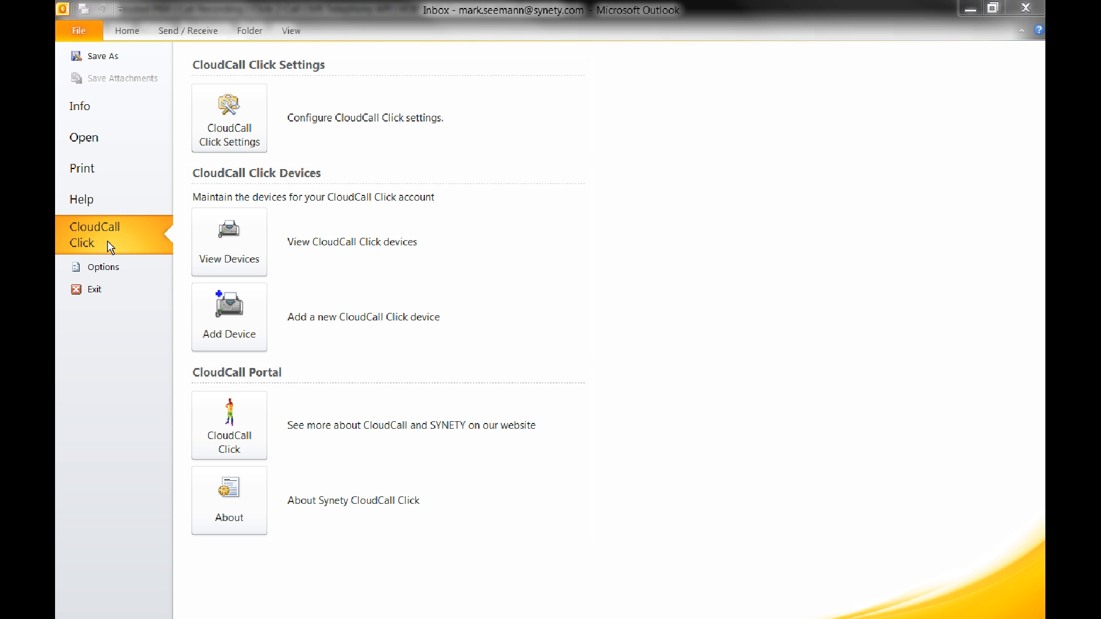
mouse_move(135, 234)
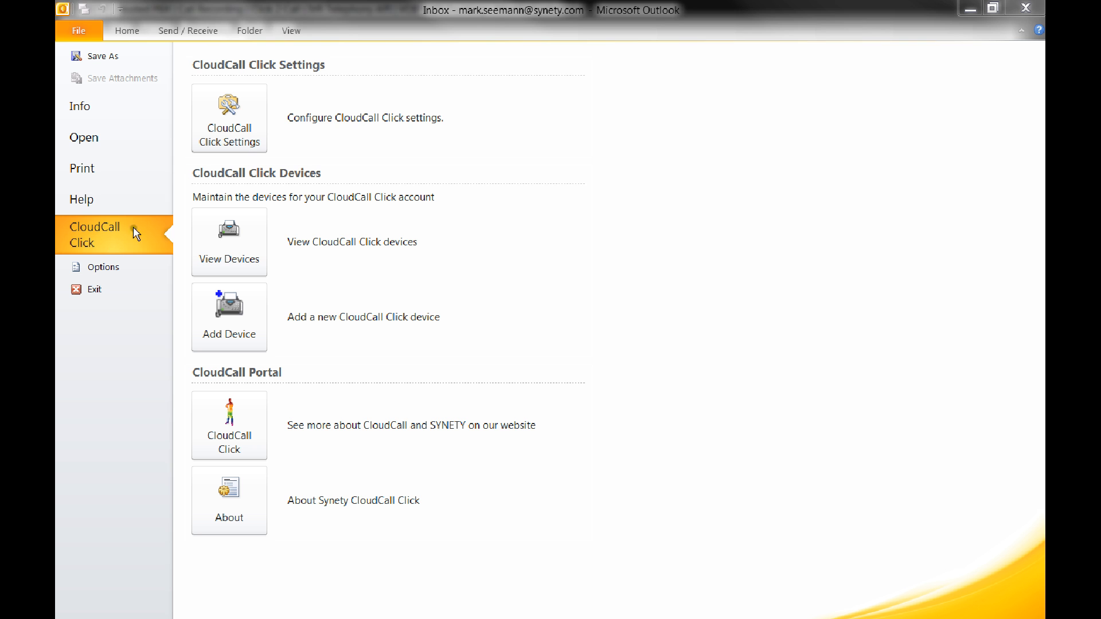
mouse_move(229, 117)
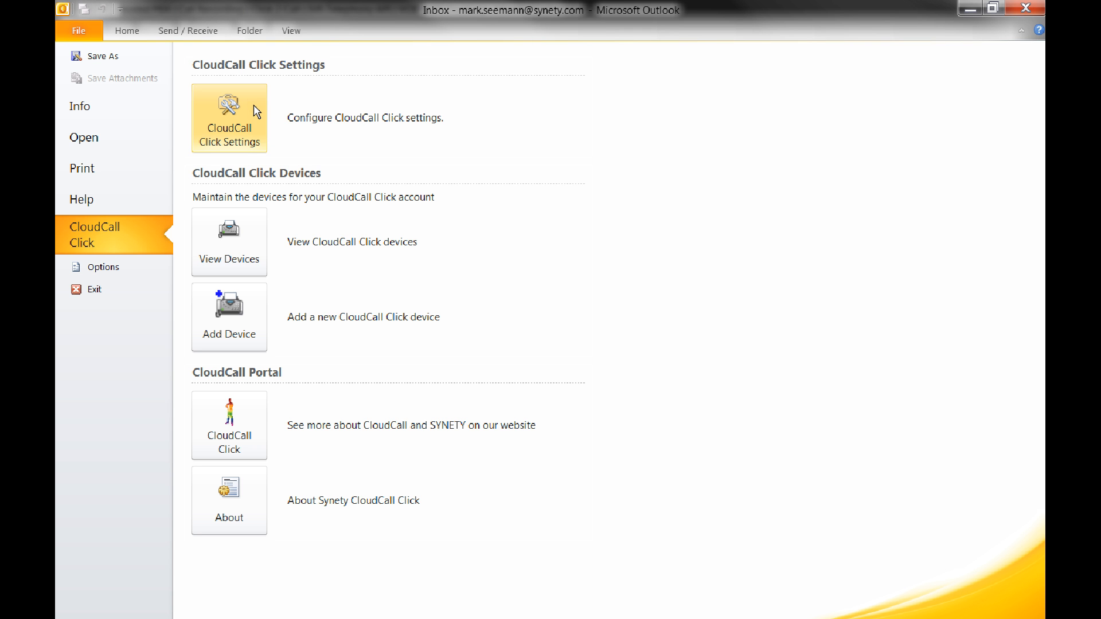
mouse_move(229, 242)
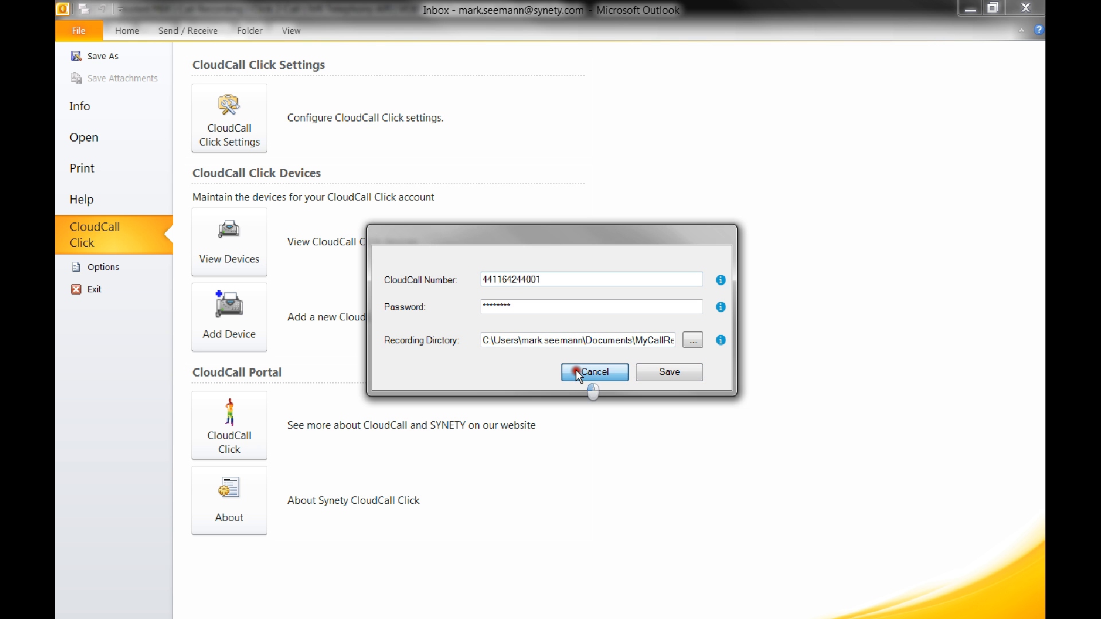
Dismiss the settings and device forms without changes and return to the mailbox.
click(595, 372)
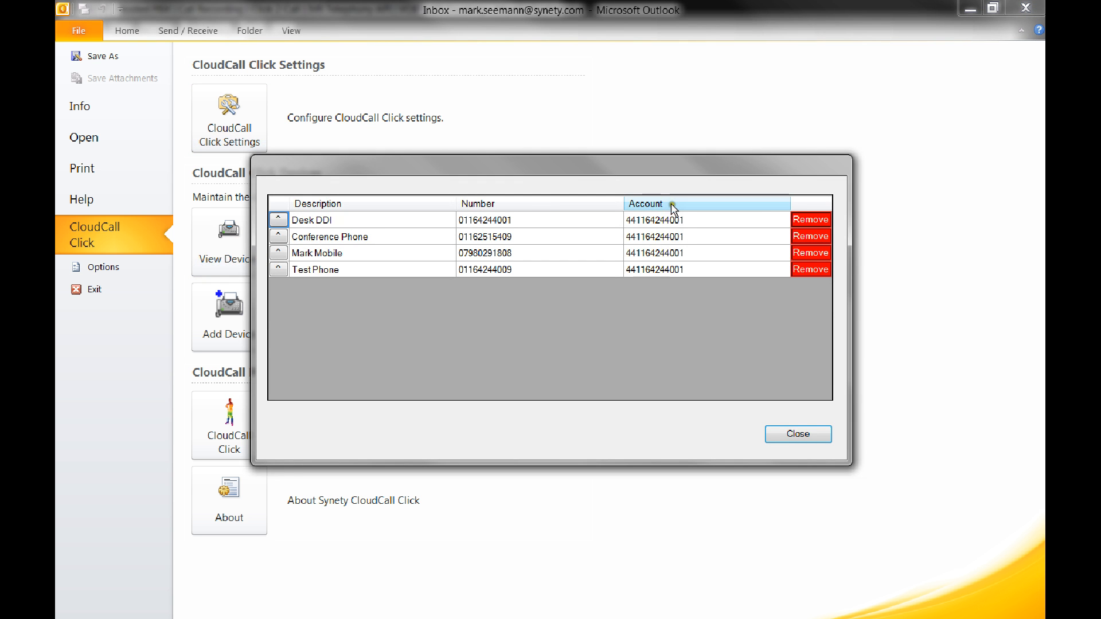
mouse_move(666, 274)
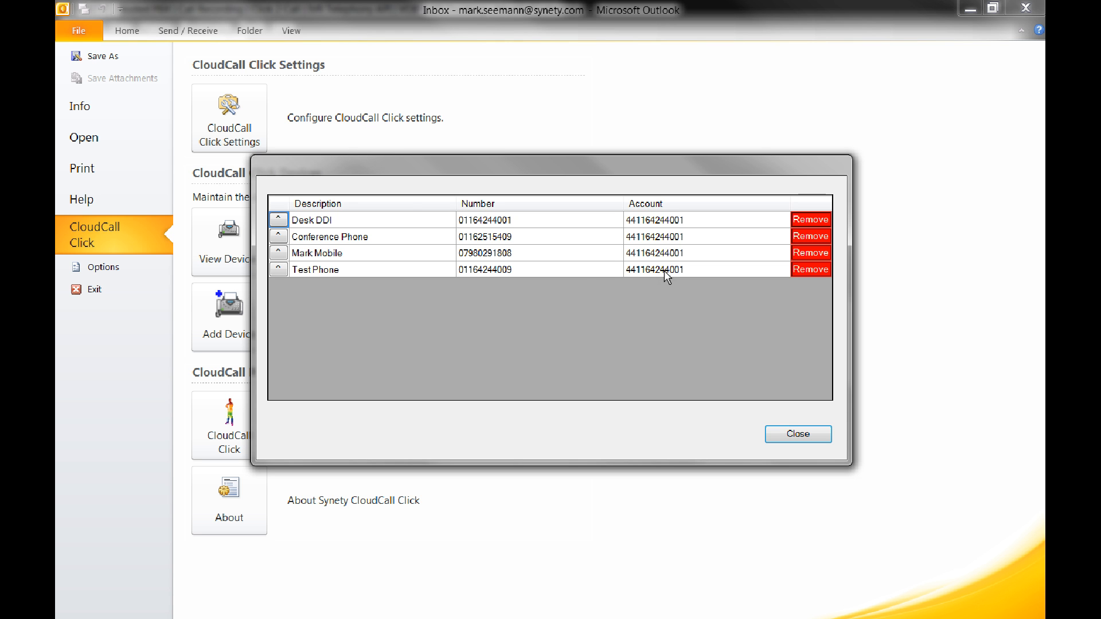
mouse_move(636, 388)
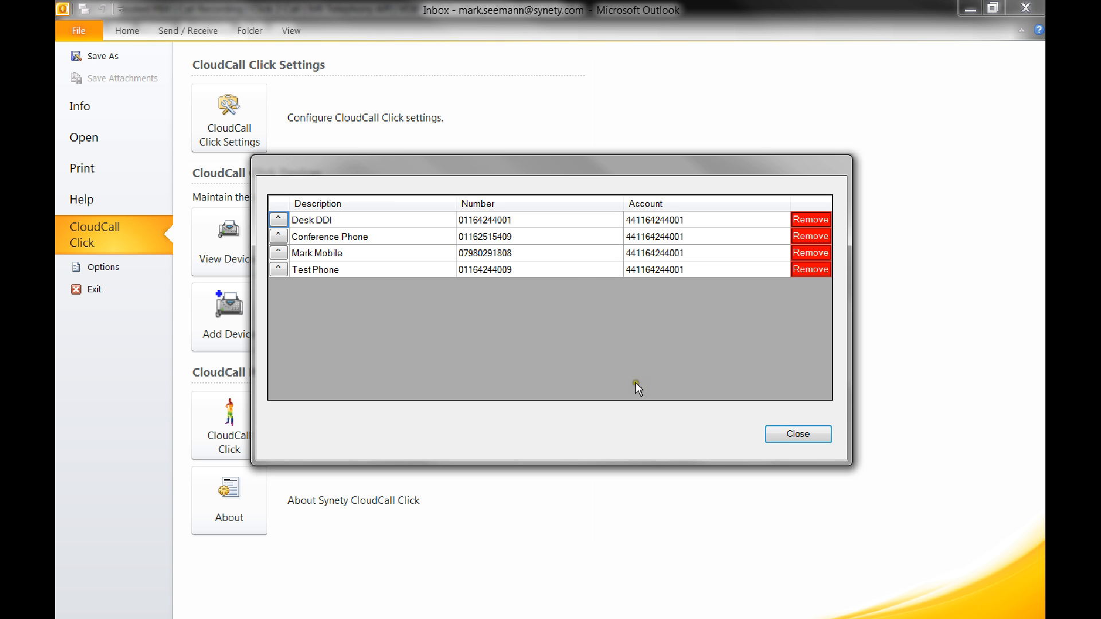
click(798, 434)
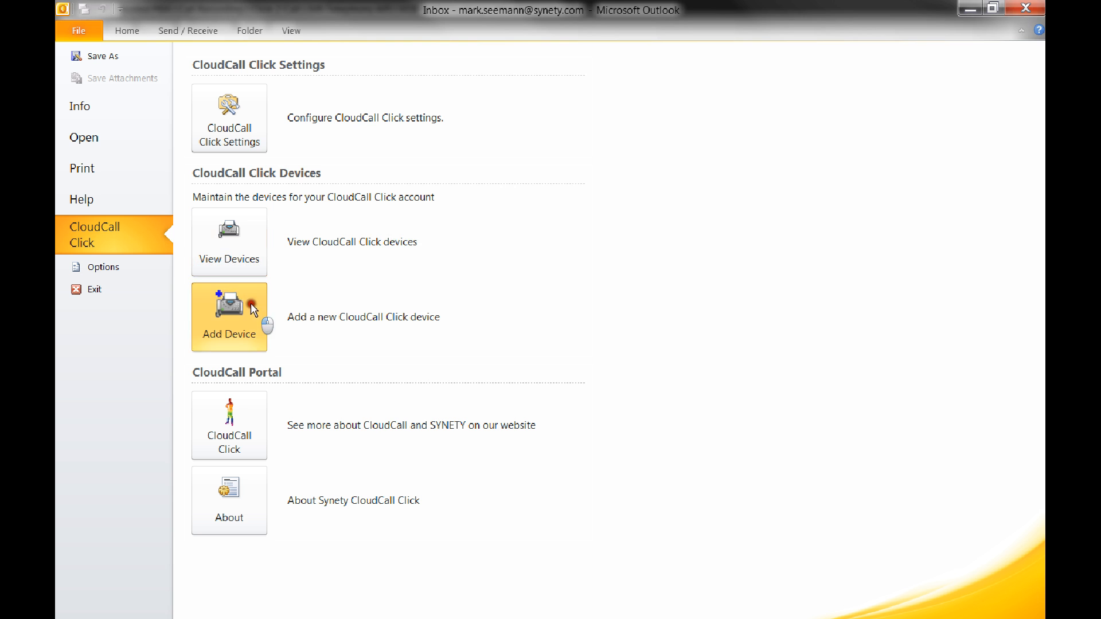
click(229, 317)
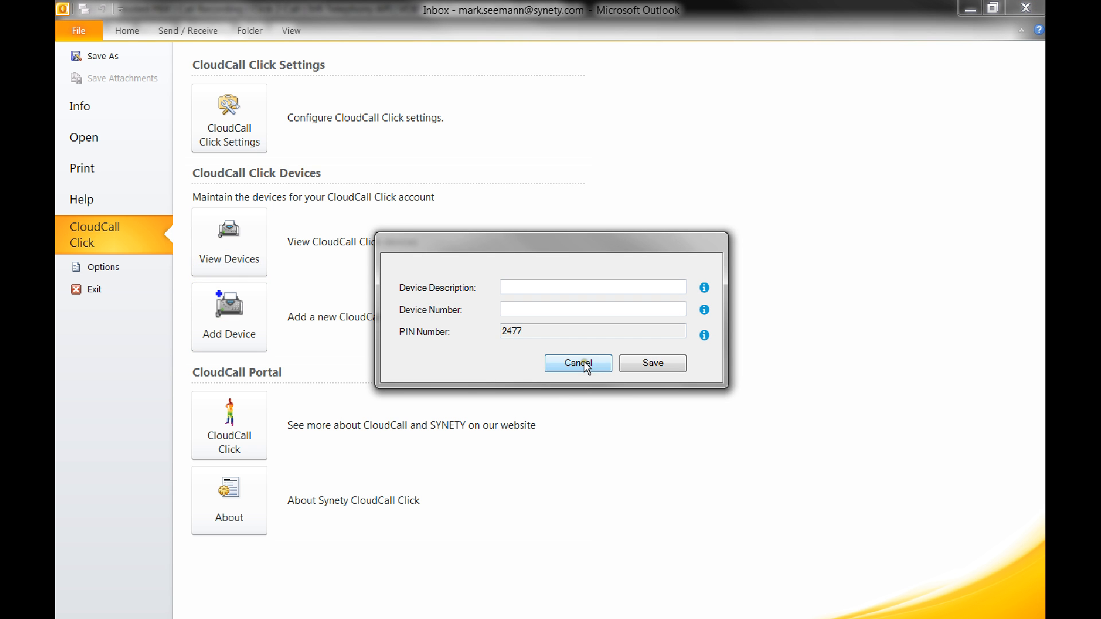
click(577, 363)
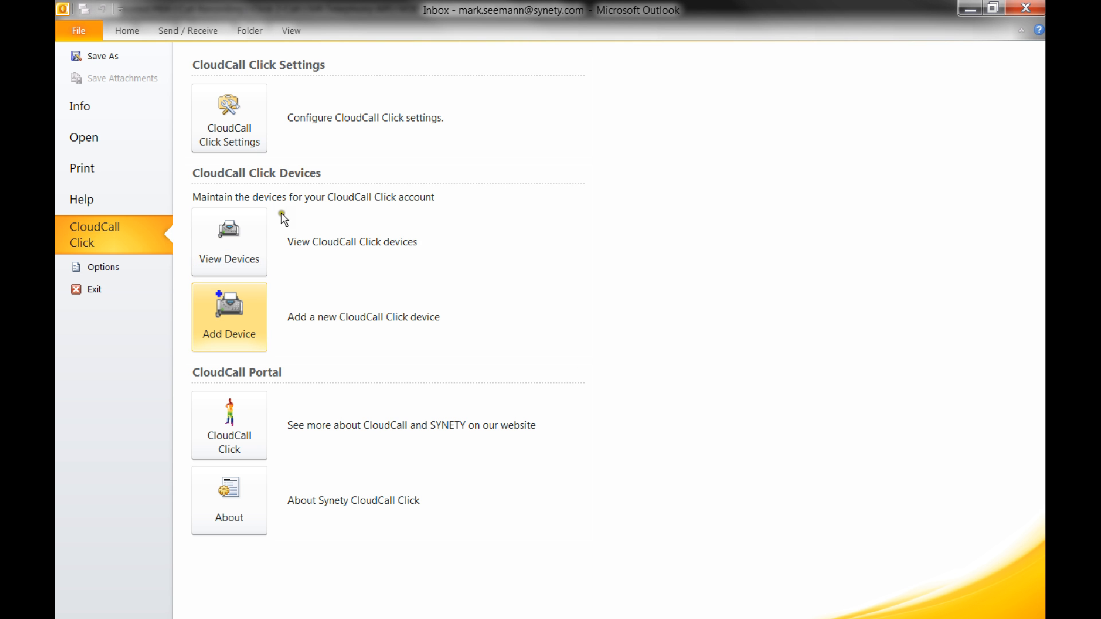
click(127, 30)
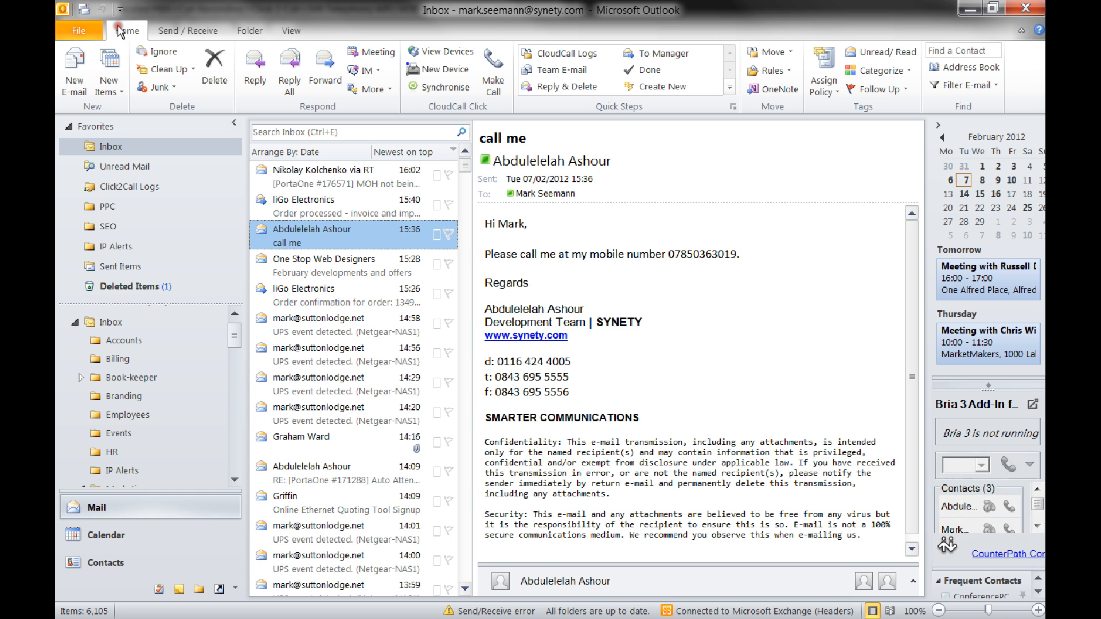
mouse_move(493, 70)
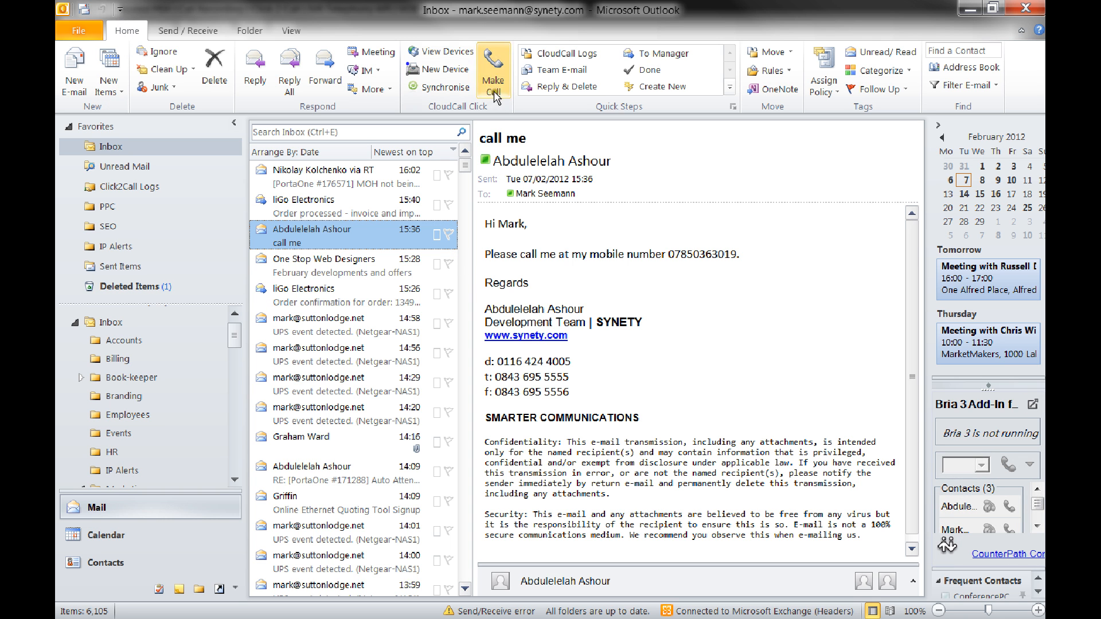
mouse_move(496, 72)
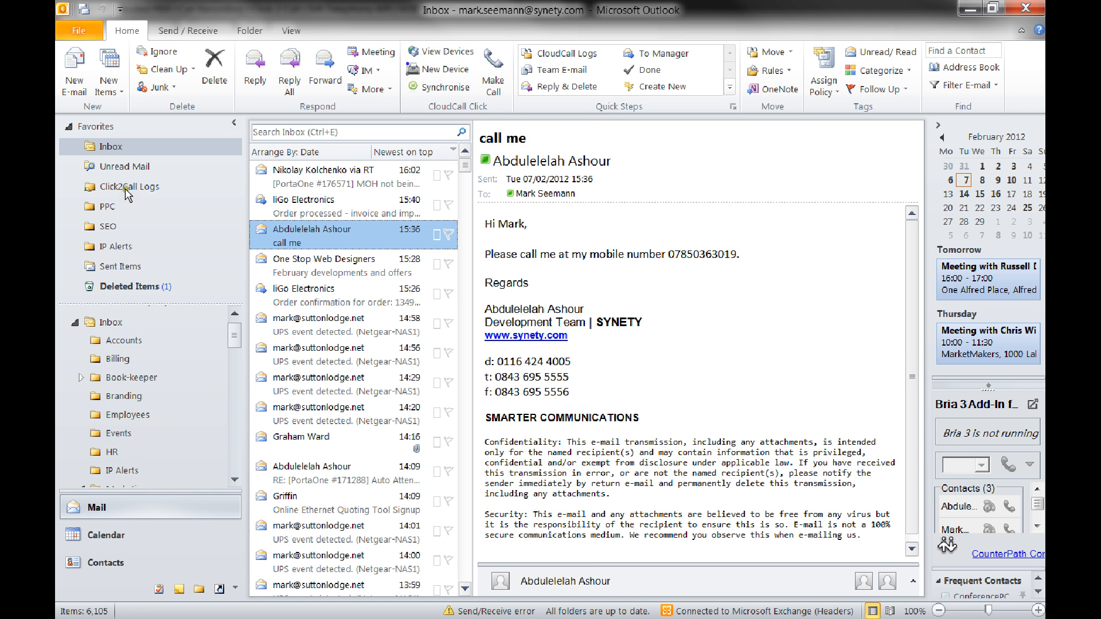
click(129, 186)
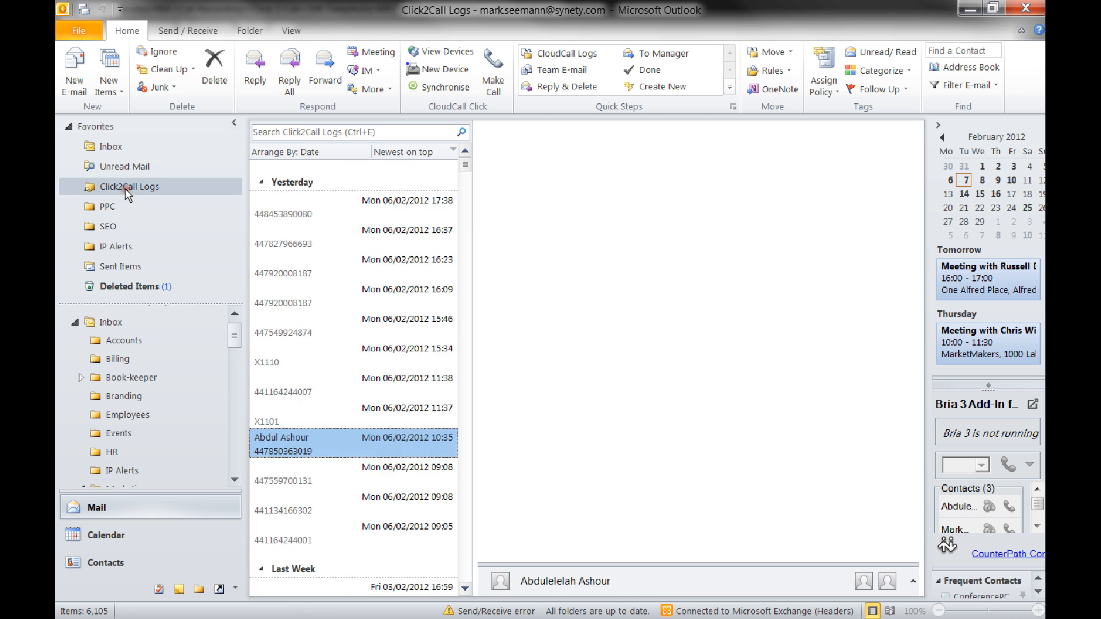
click(316, 444)
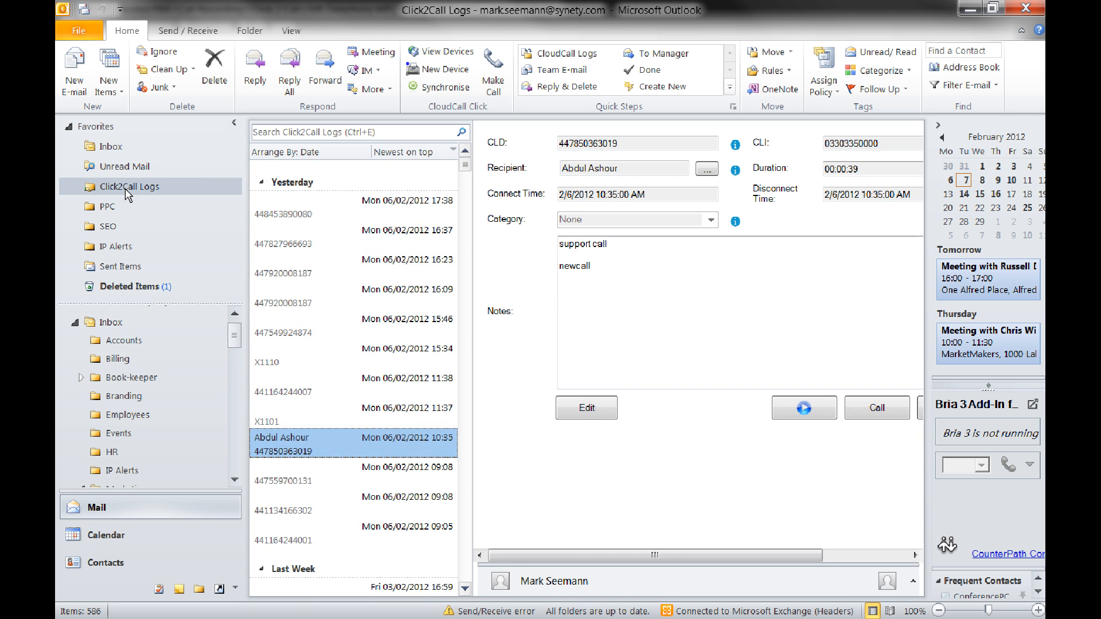
scroll(down, 3)
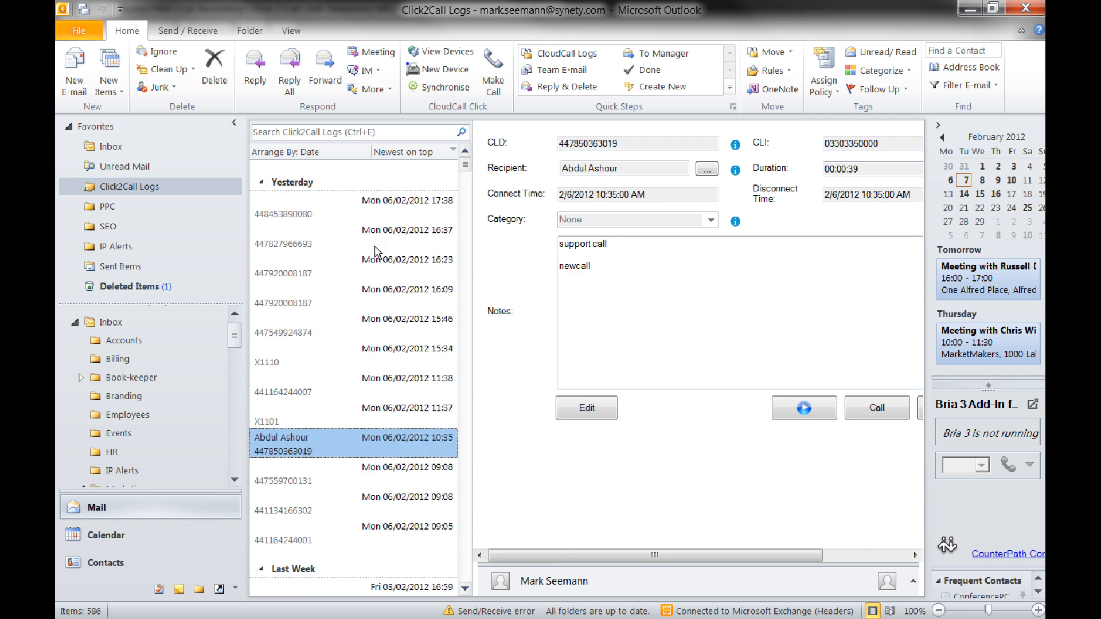
click(351, 267)
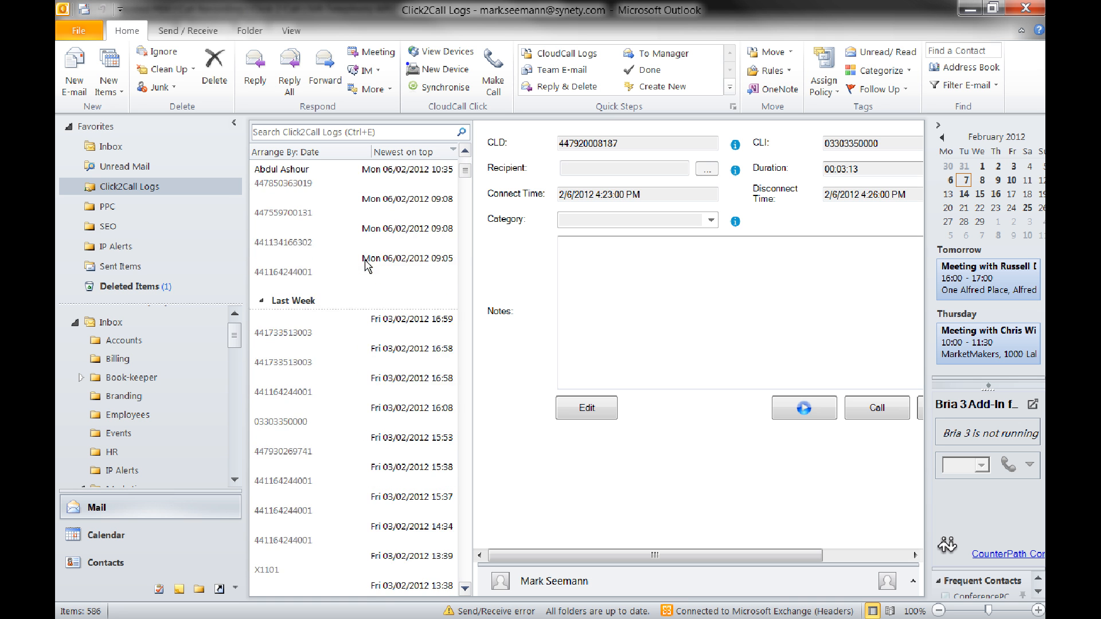
scroll(up, 3)
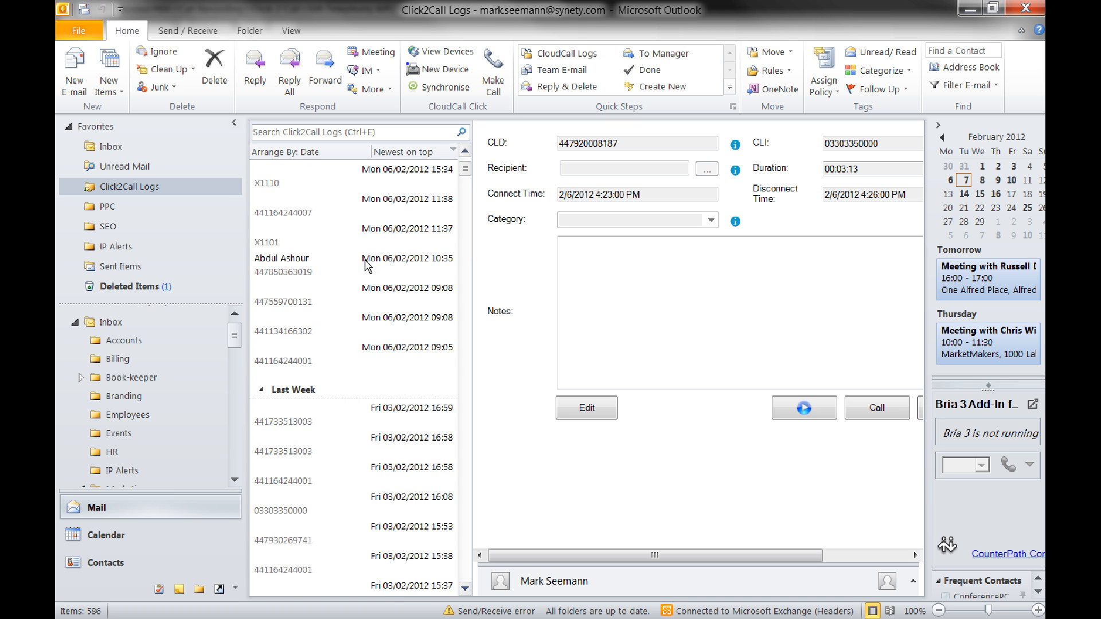
scroll(up, 3)
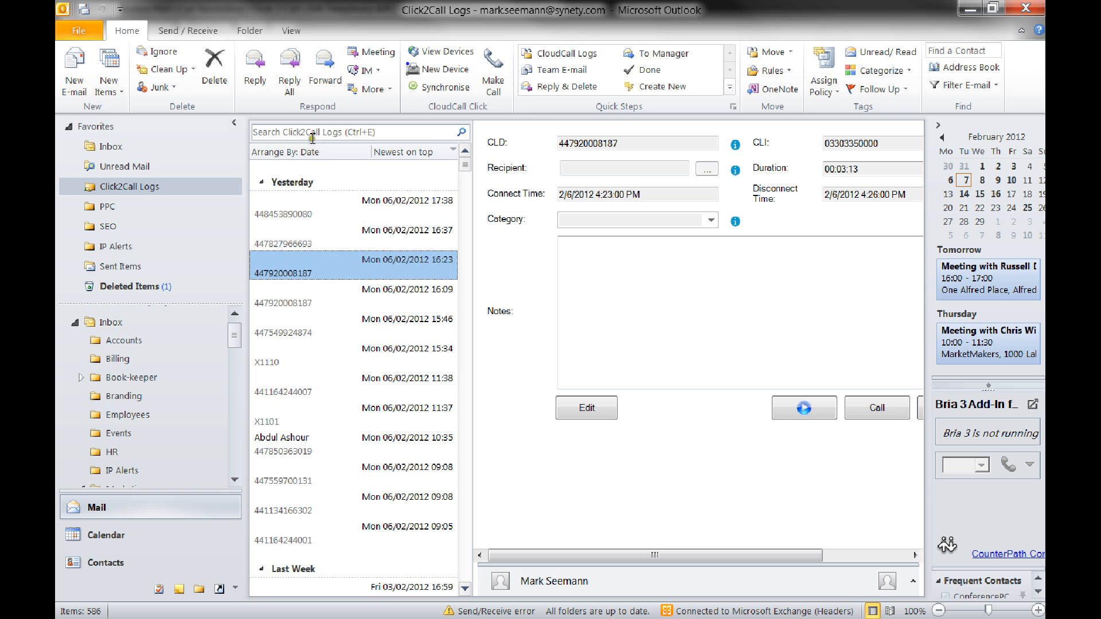
click(351, 132)
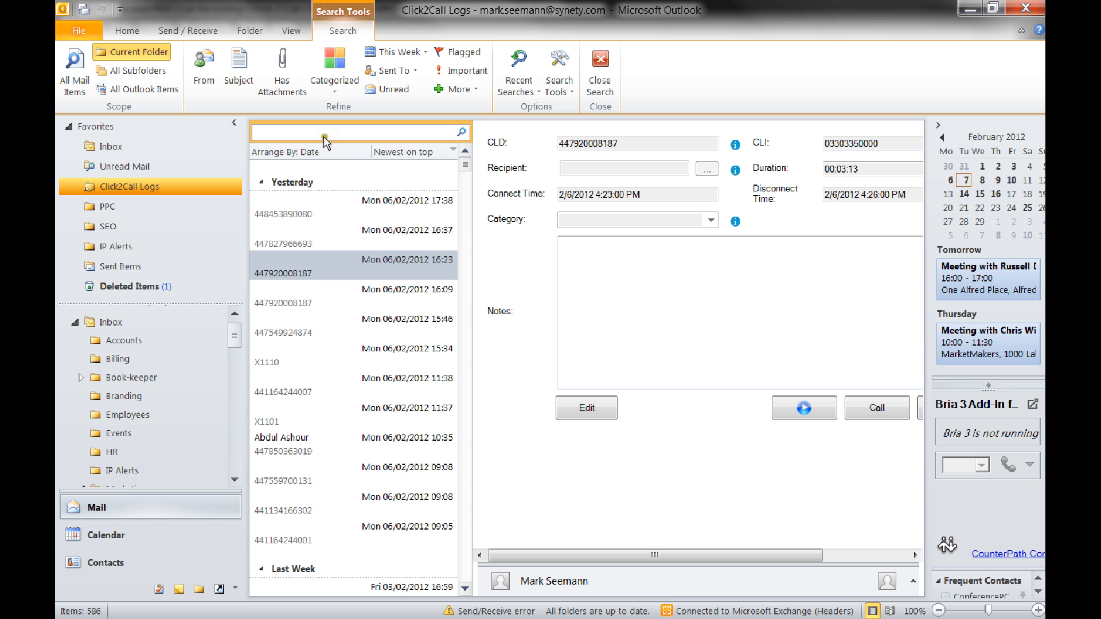
click(303, 442)
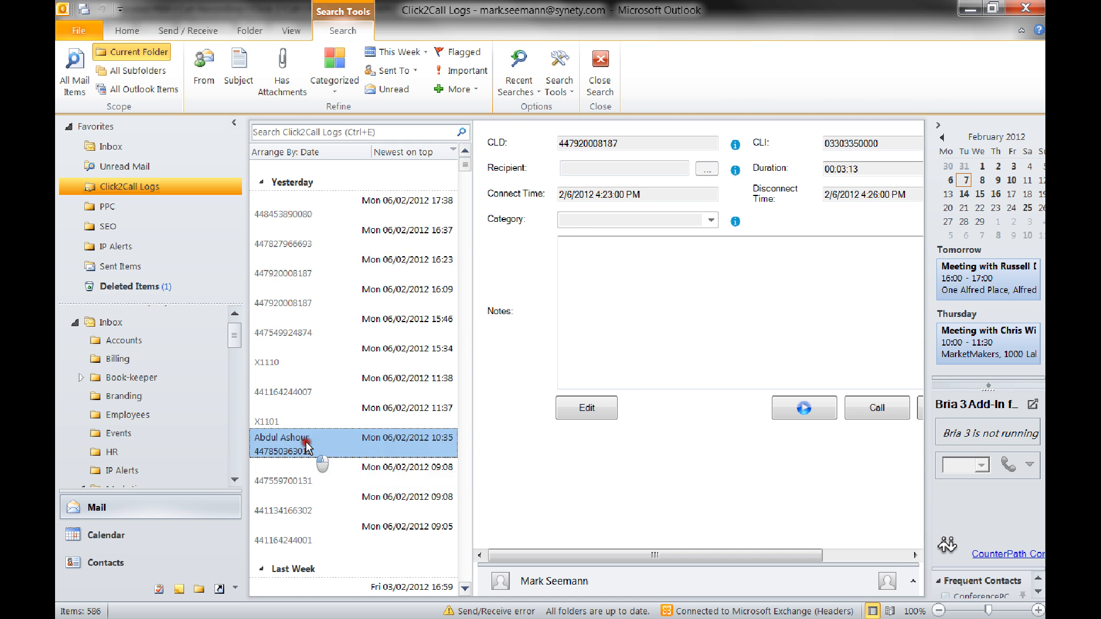
click(303, 443)
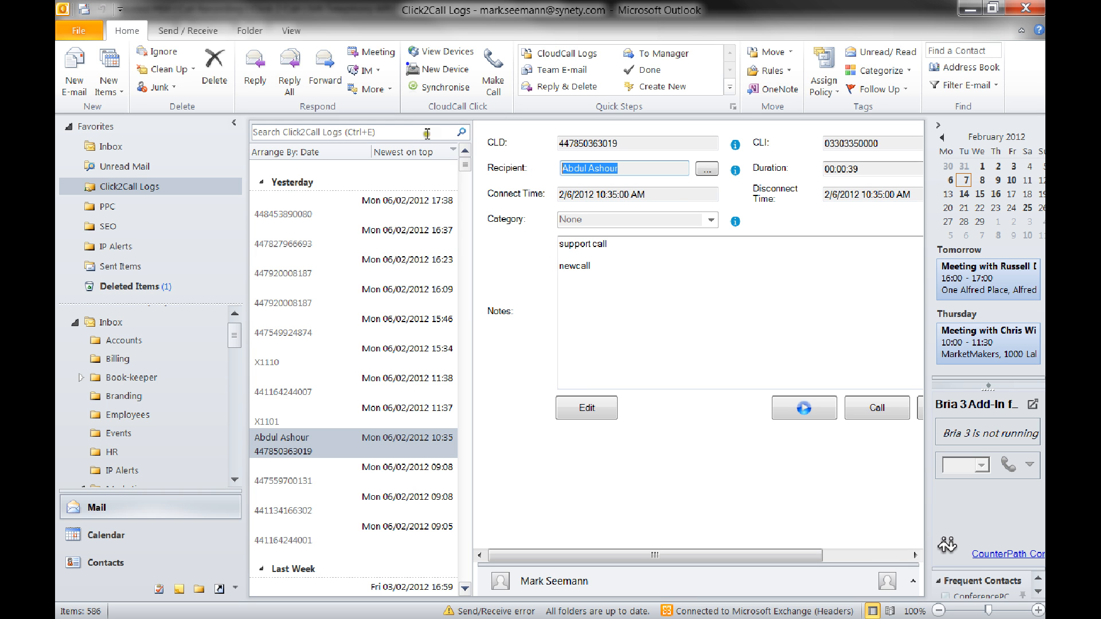
click(351, 132)
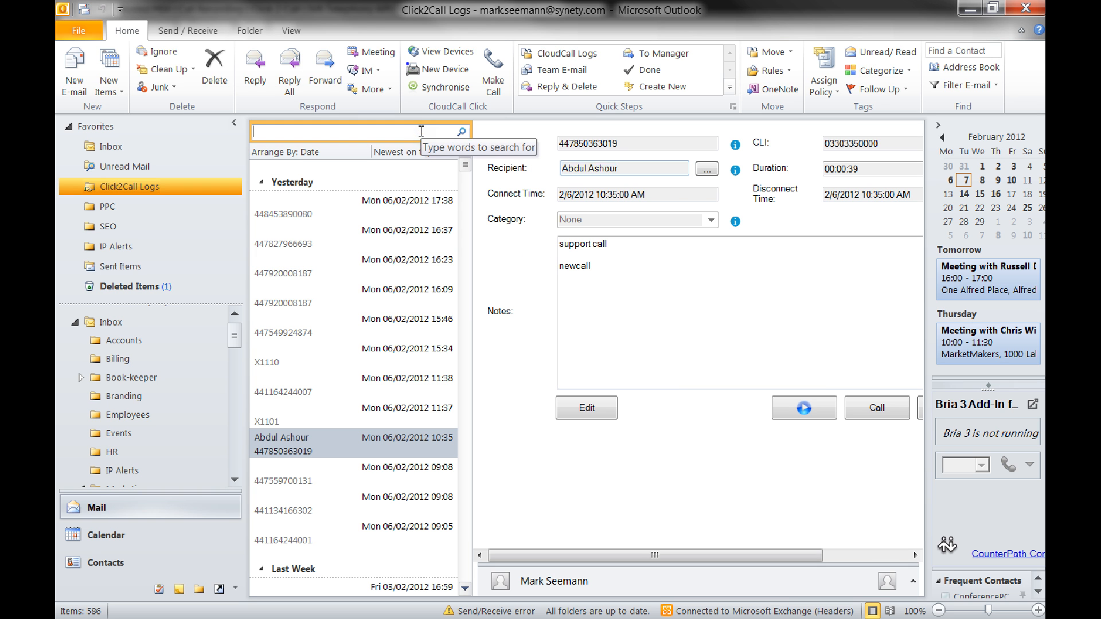
text(abd)
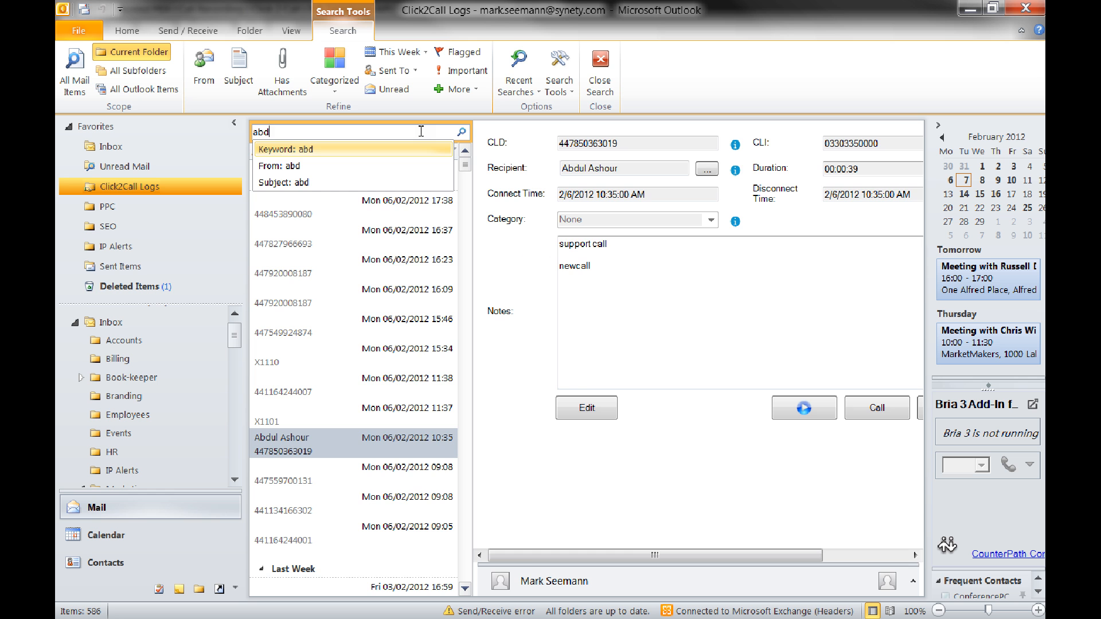
text(u)
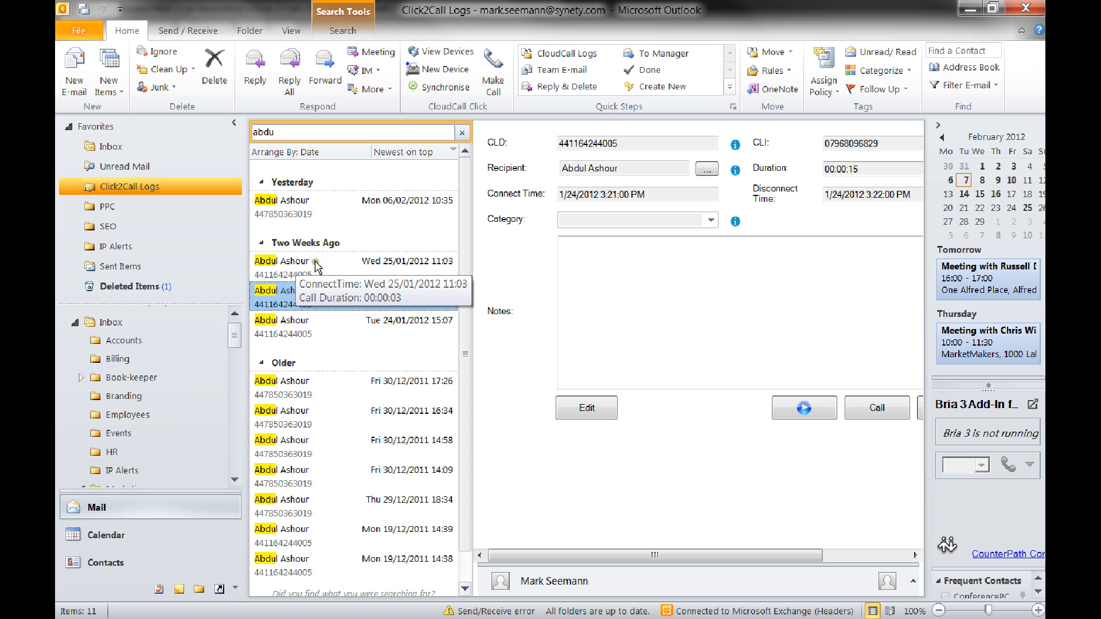
click(351, 297)
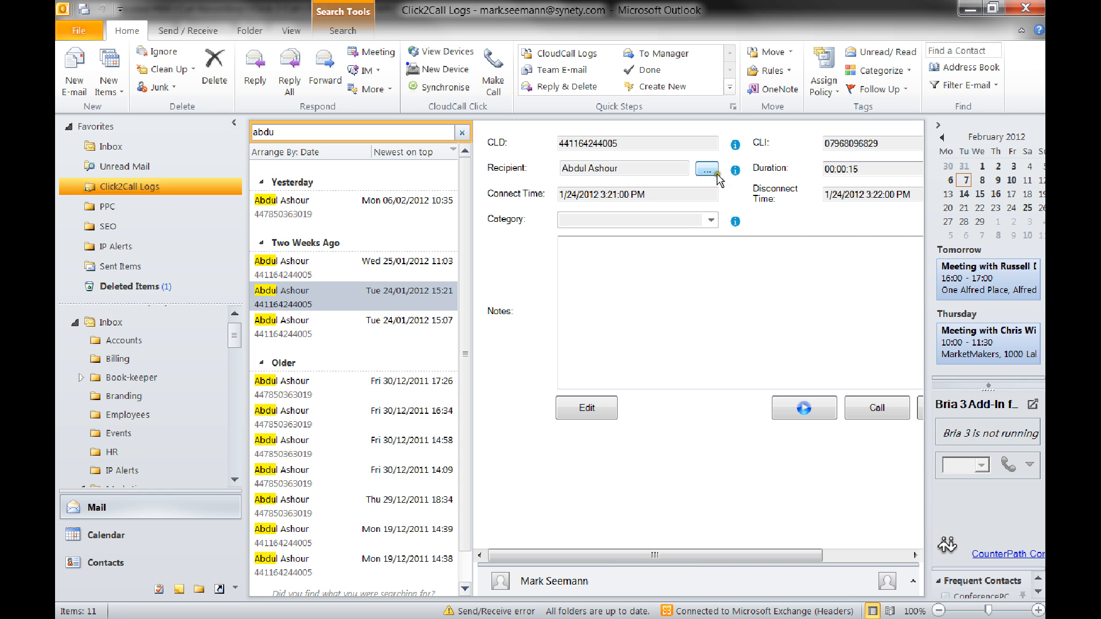
click(706, 169)
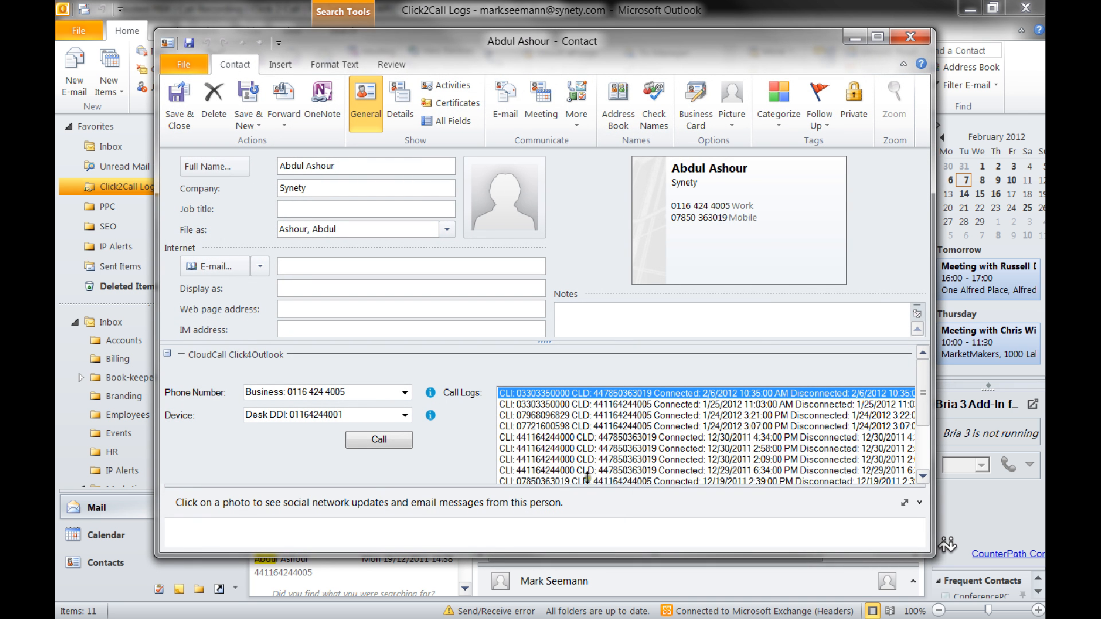
click(635, 482)
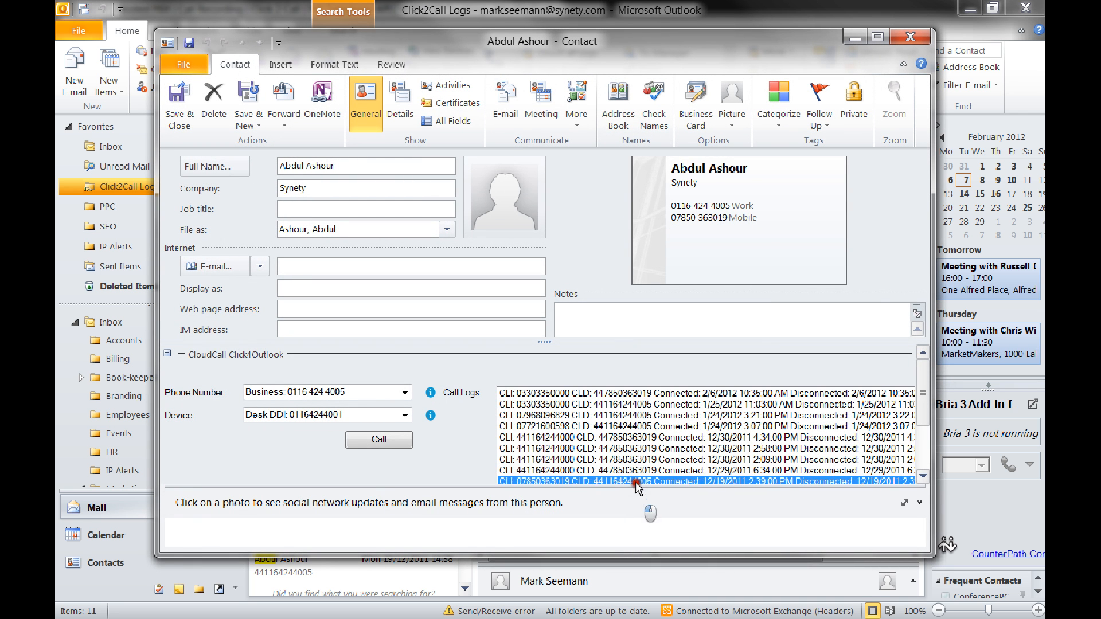
double_click(667, 438)
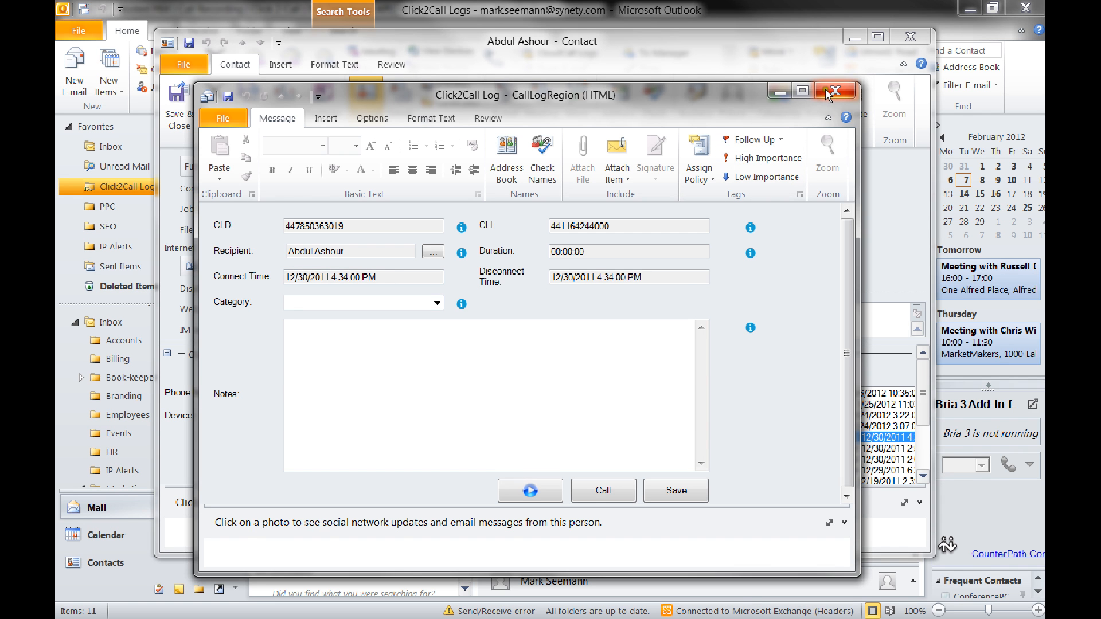
click(836, 90)
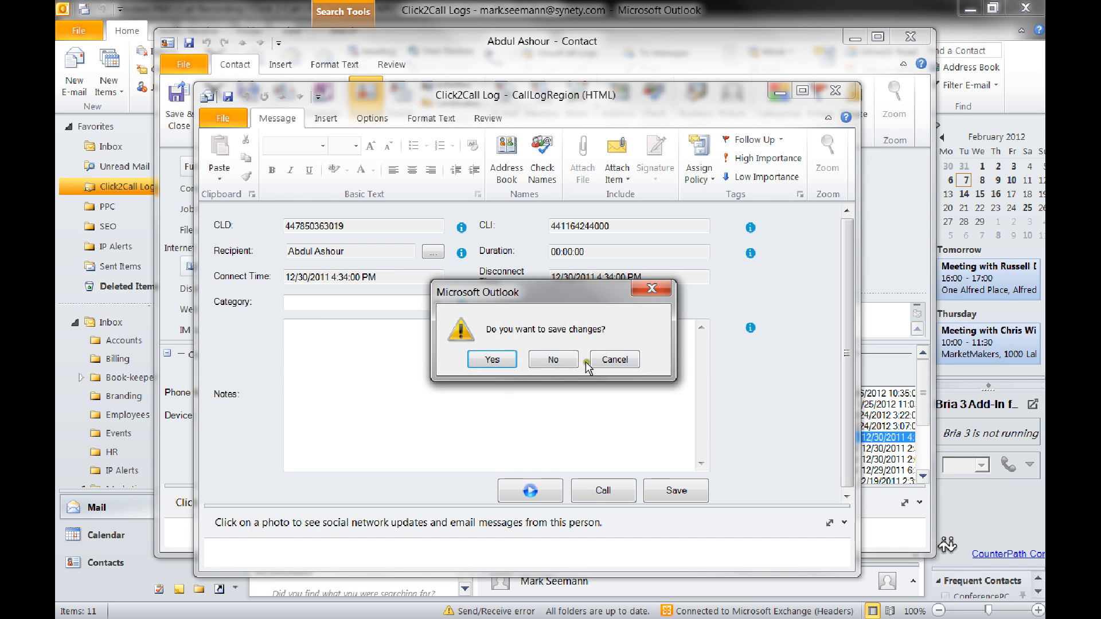
click(553, 359)
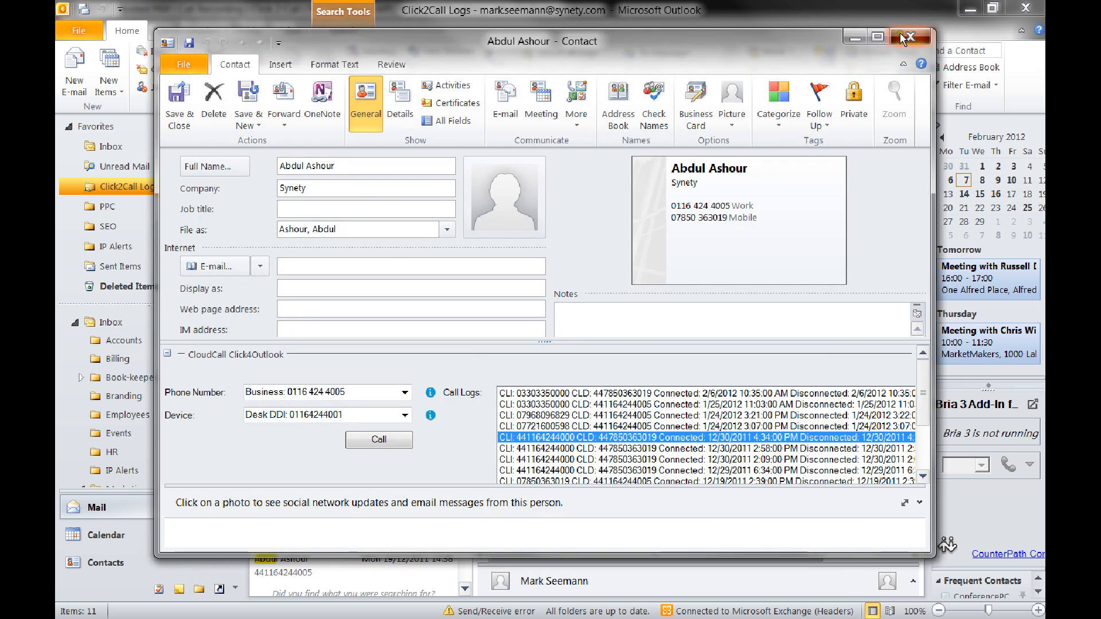
click(909, 37)
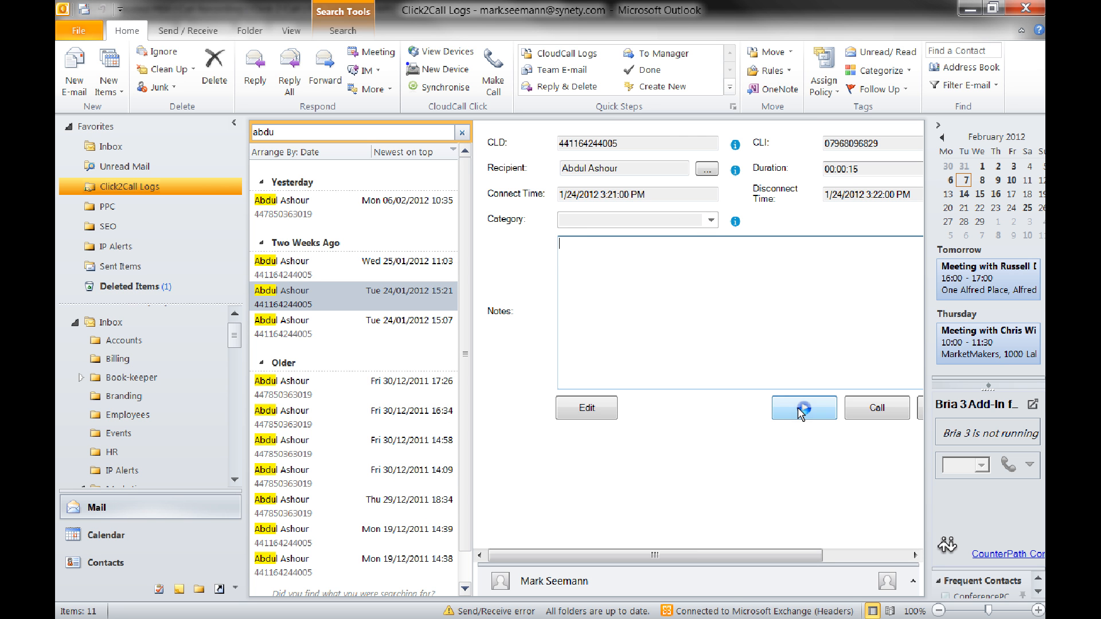
mouse_move(401, 306)
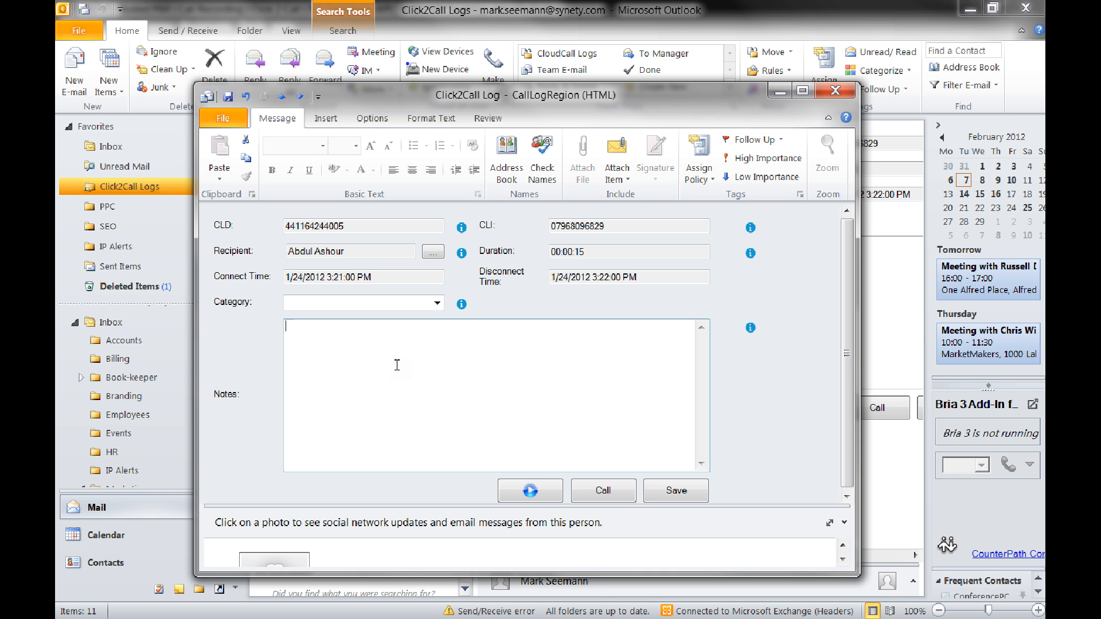
Add 'test note' and the Sales enquiry category to the call log, then go to Inbox.
text(test note)
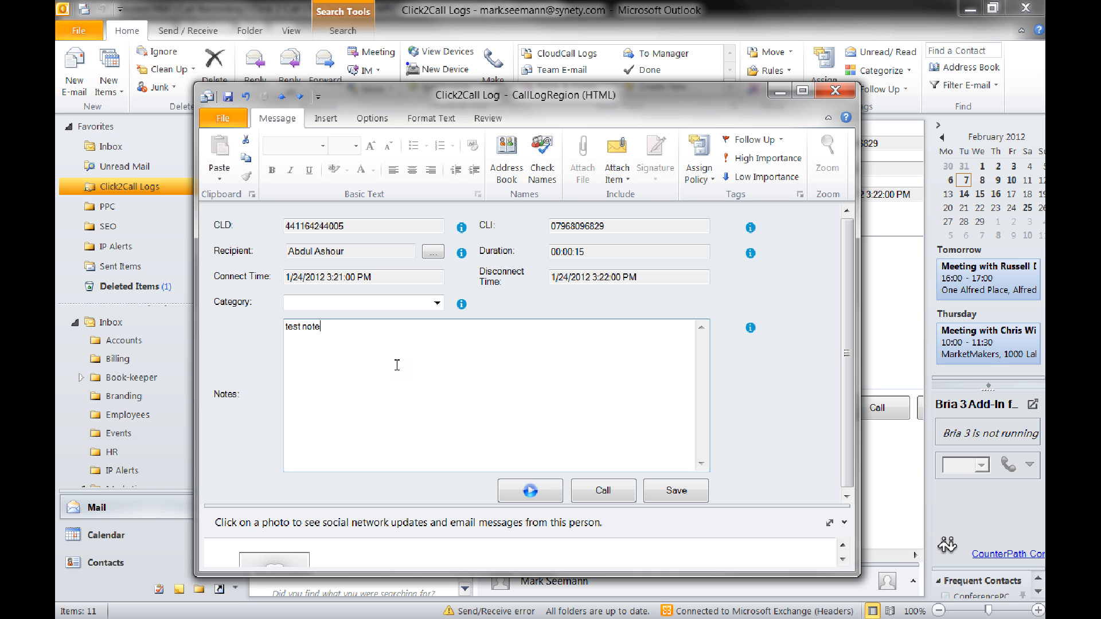
click(436, 302)
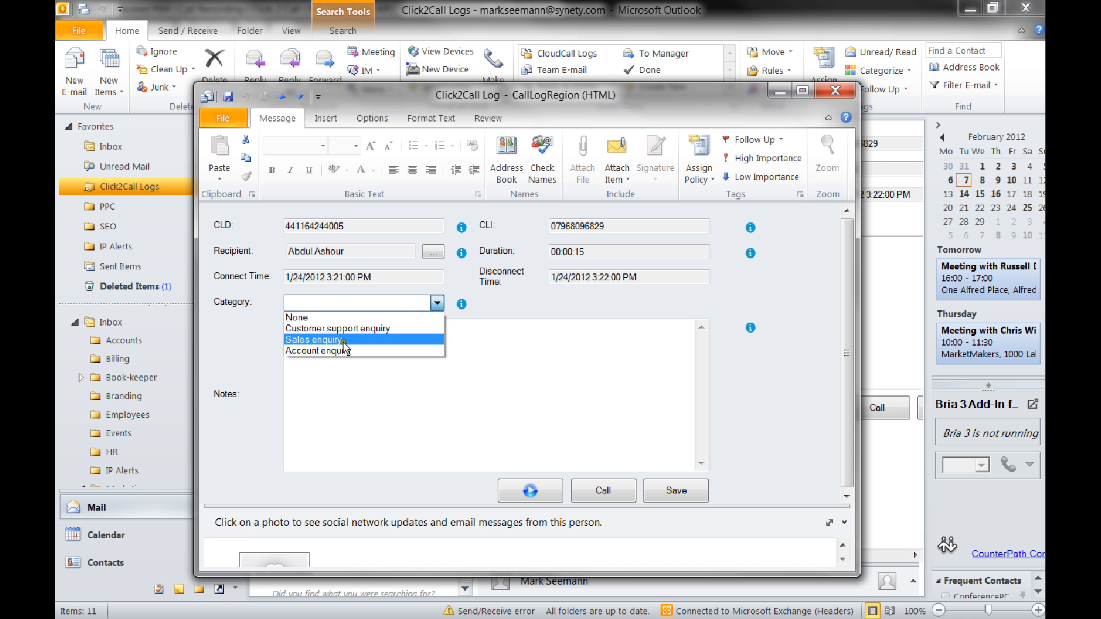
click(312, 340)
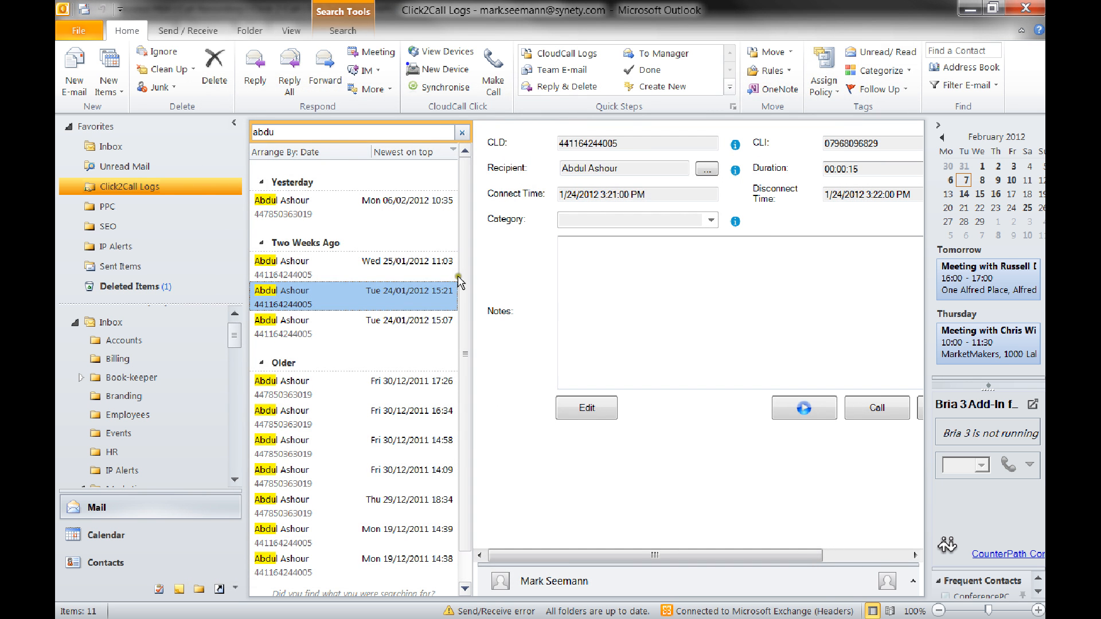
mouse_move(410, 236)
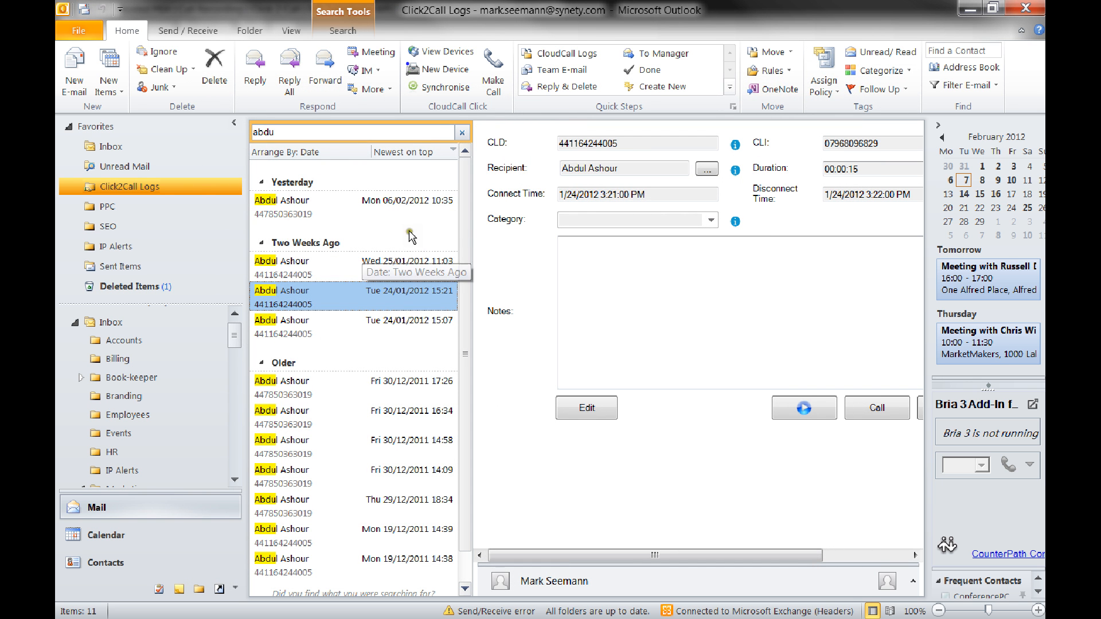
mouse_move(462, 132)
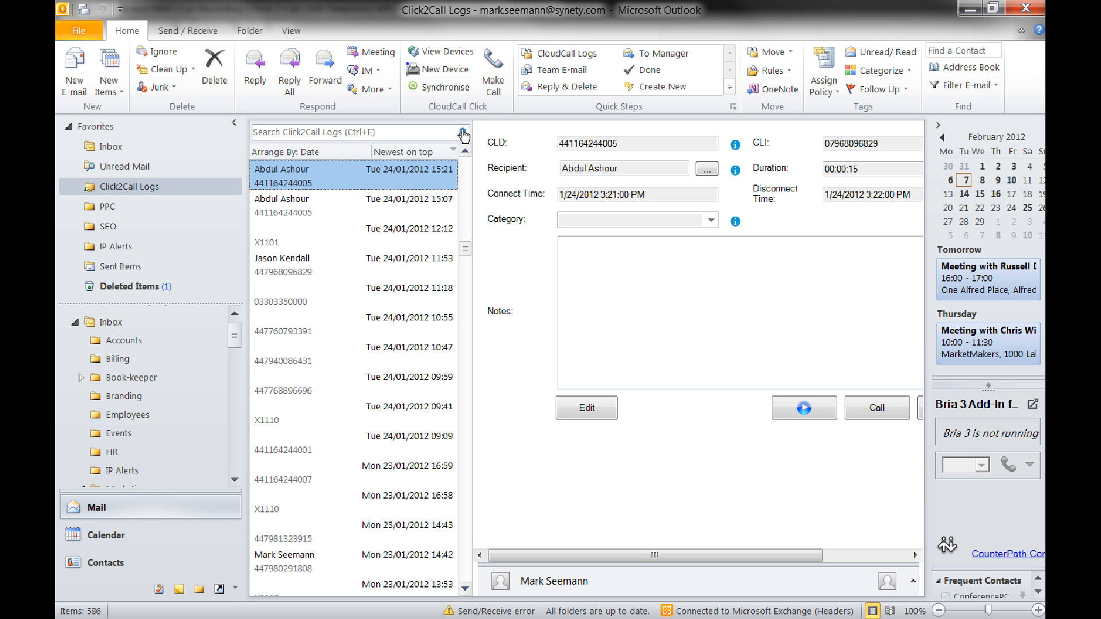
mouse_move(463, 145)
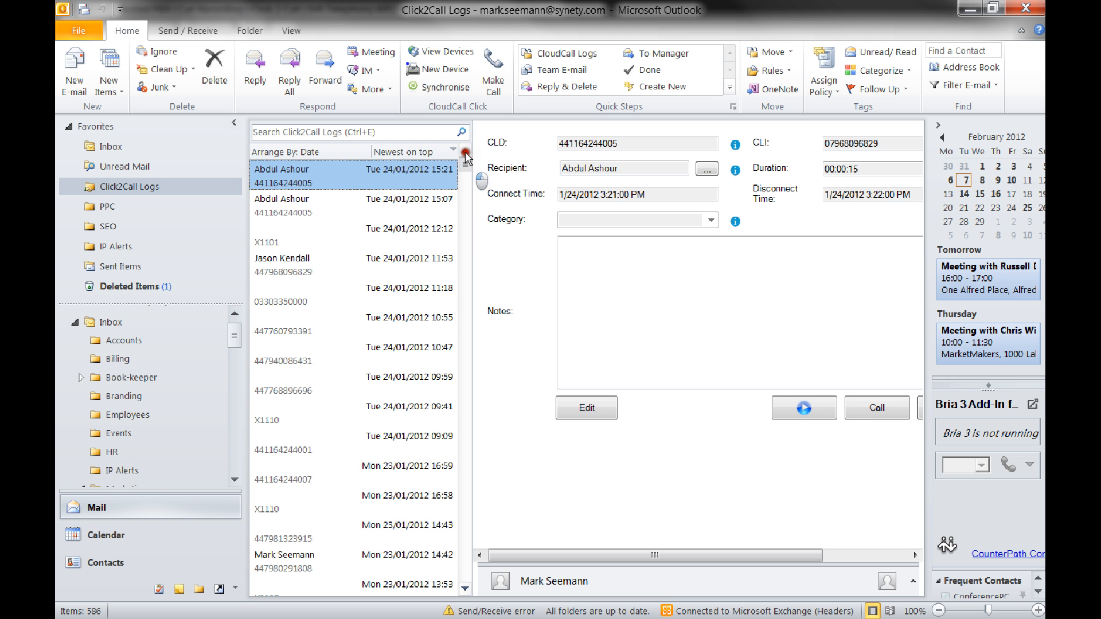
click(464, 148)
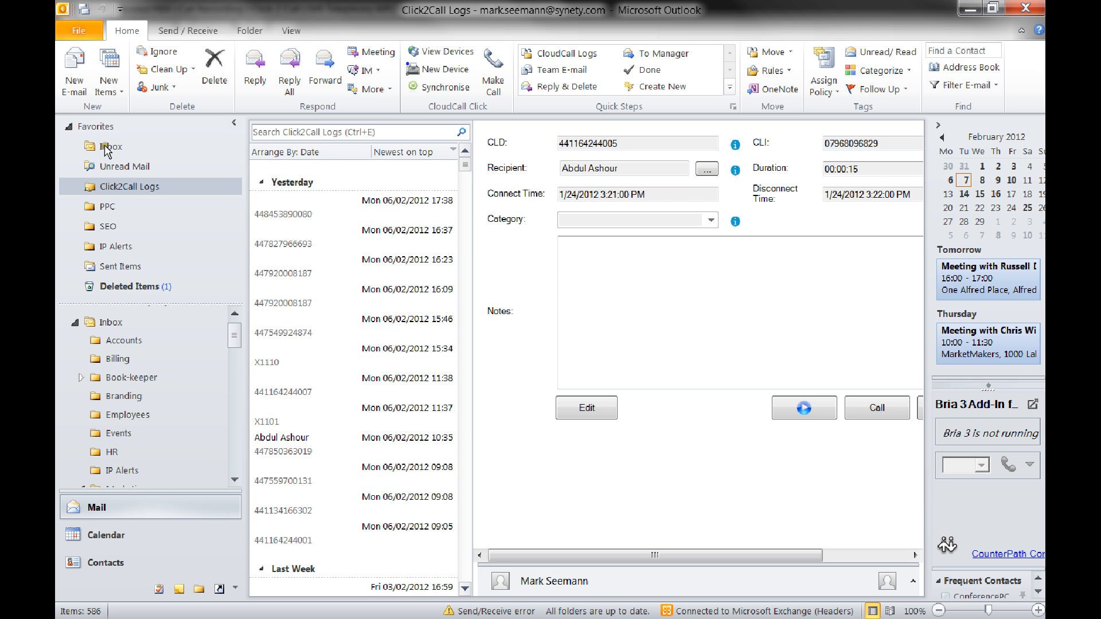
click(111, 146)
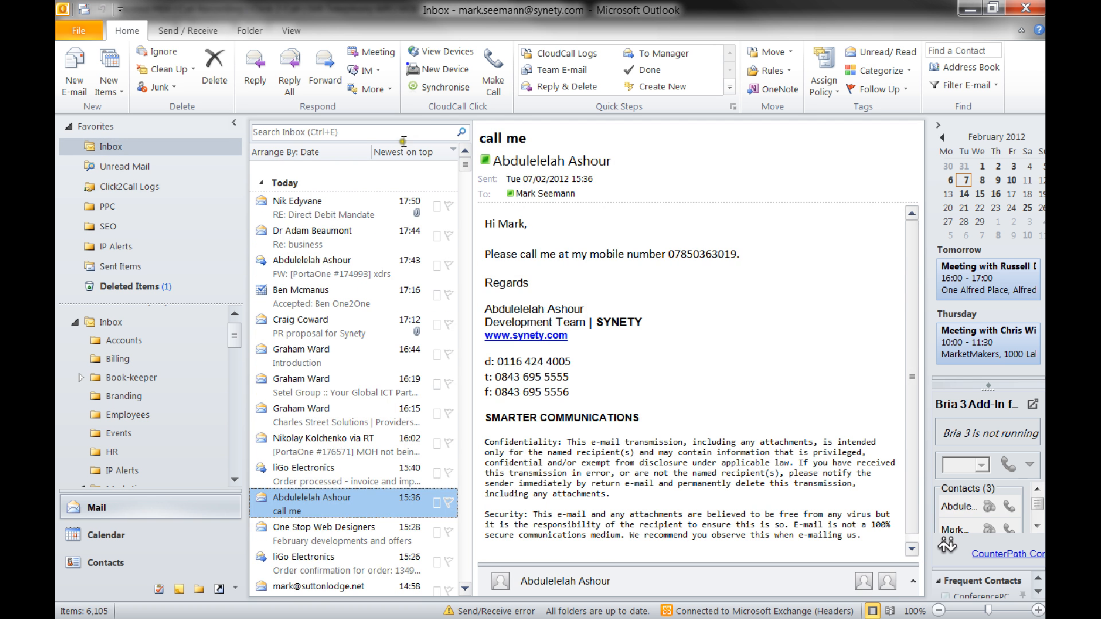
click(494, 70)
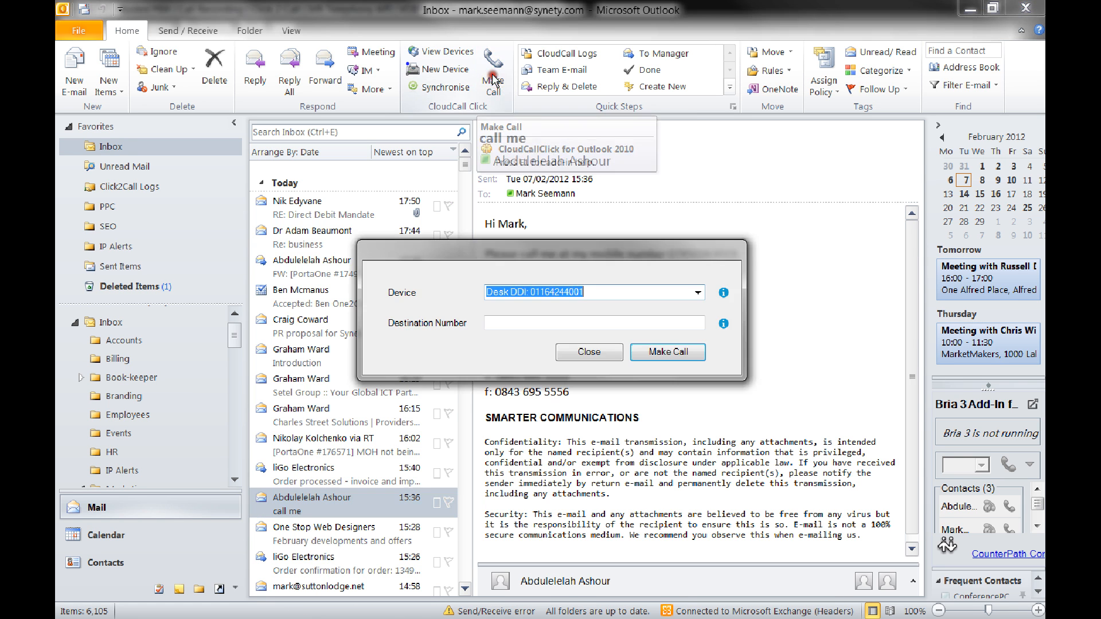
text(01)
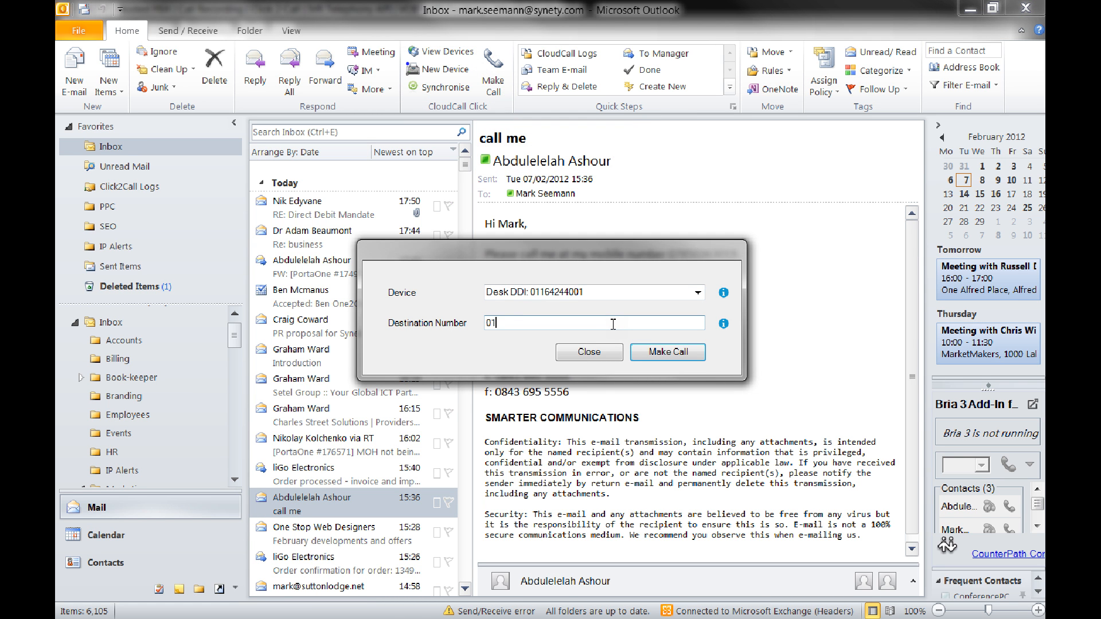
text(4552923)
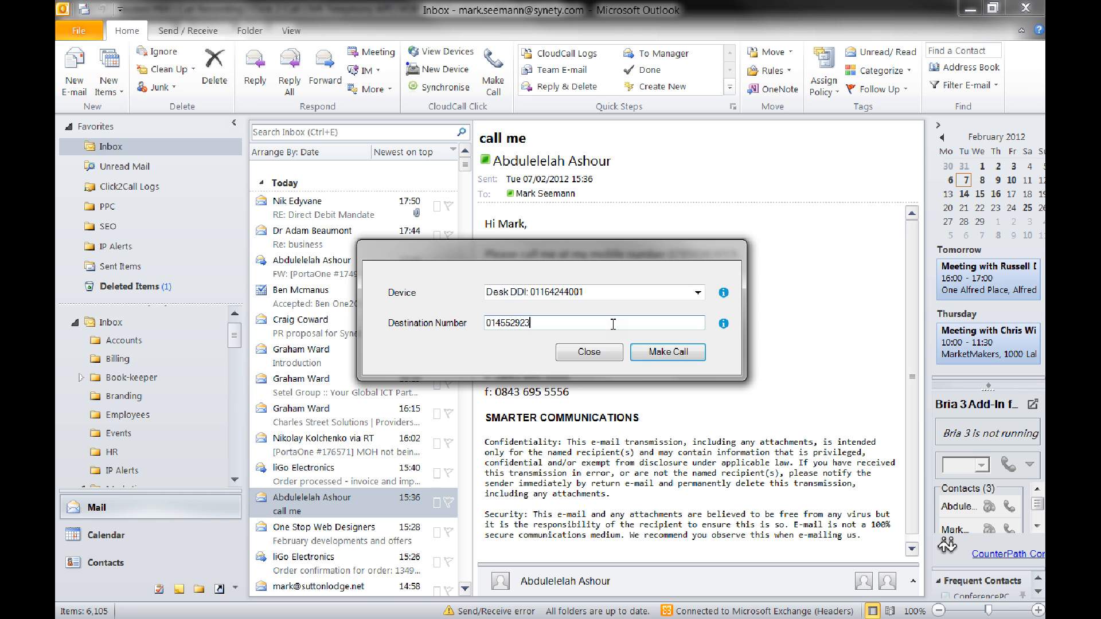
text(32)
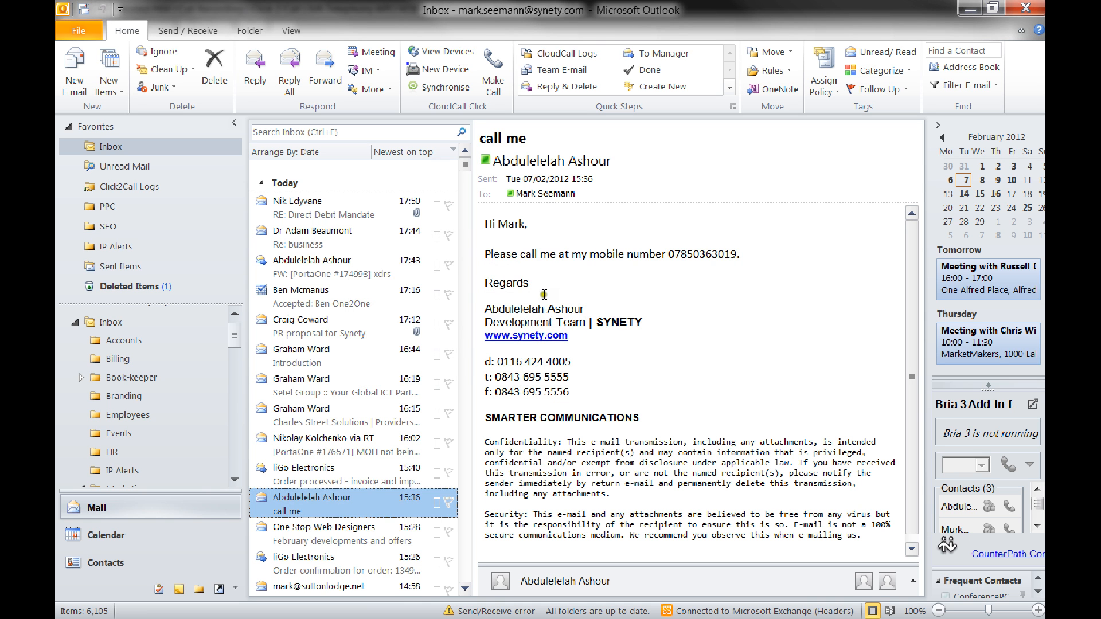
right_click(544, 294)
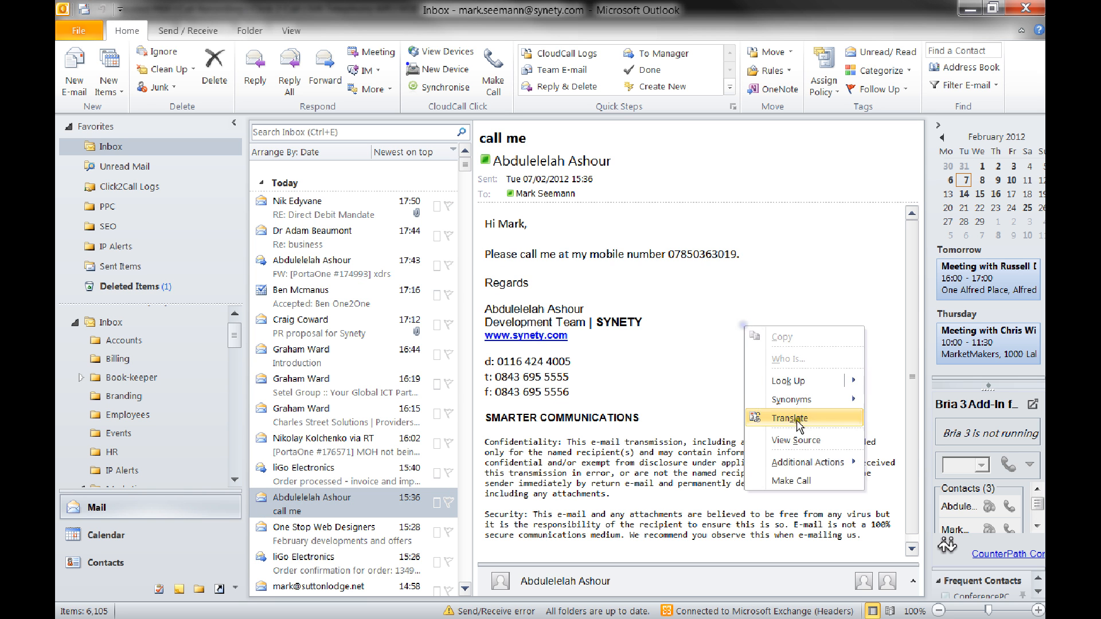
click(791, 482)
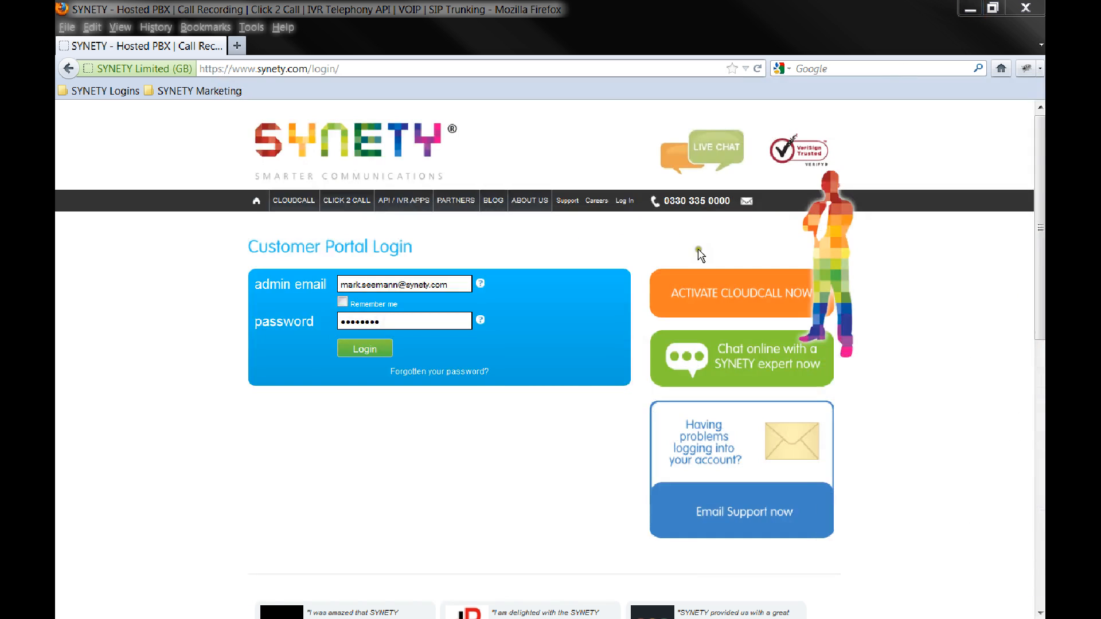
Log in to the SYNETY customer portal and open Call Recordings.
click(365, 348)
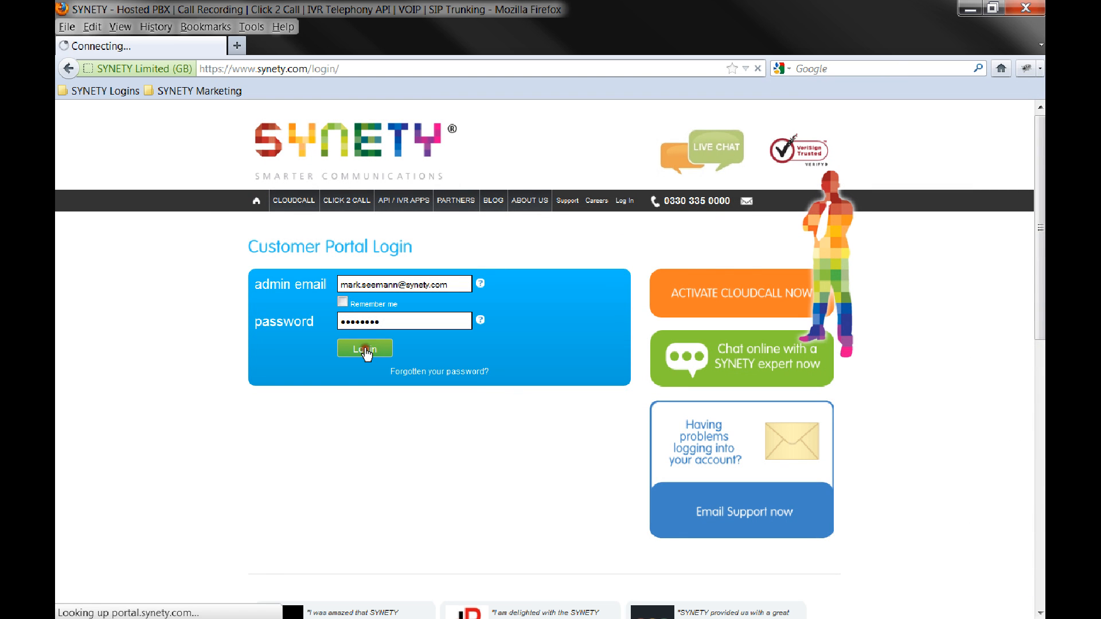
click(365, 348)
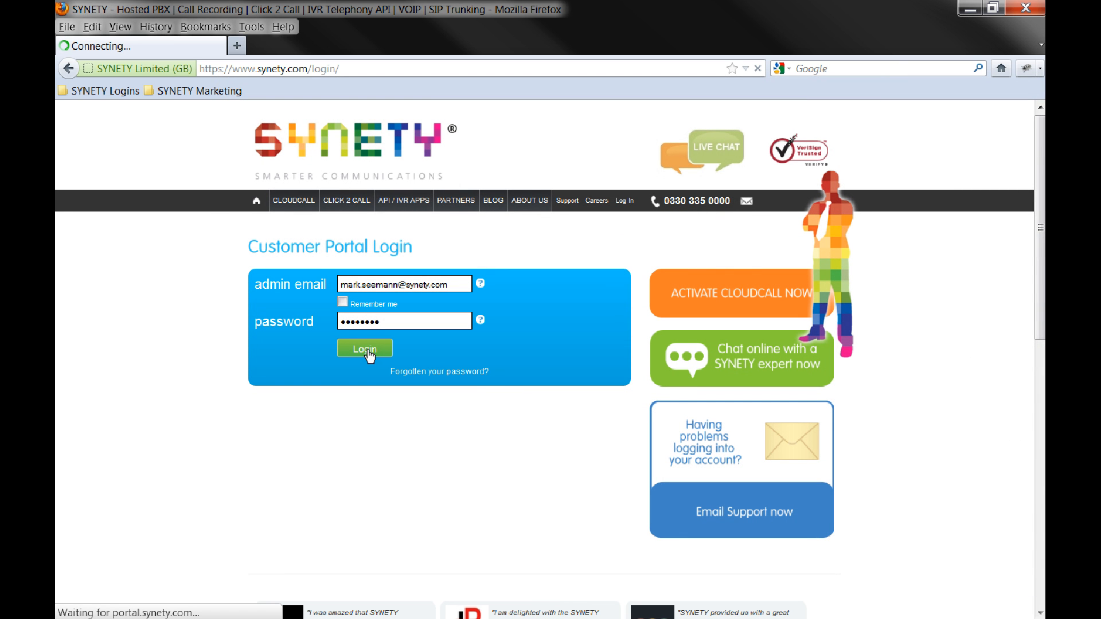
click(364, 348)
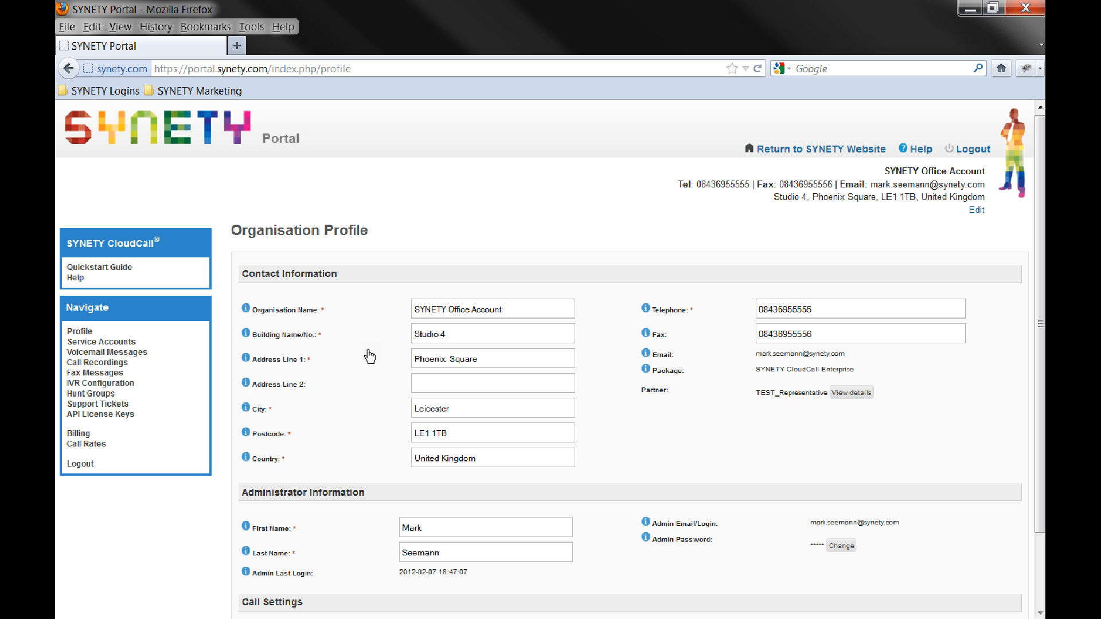
mouse_move(79, 373)
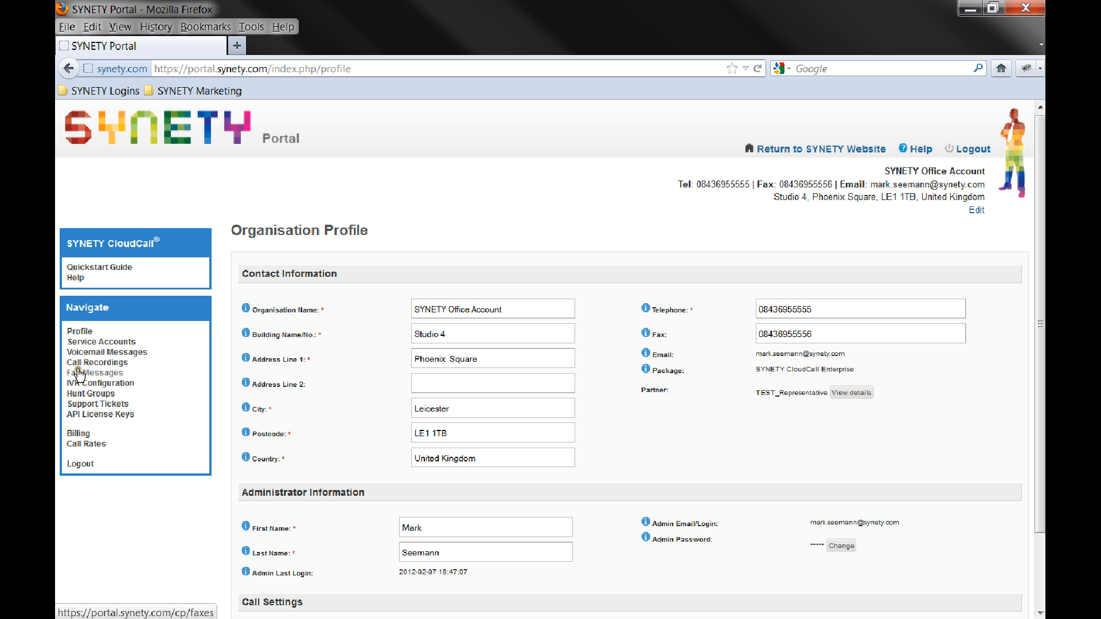
click(96, 373)
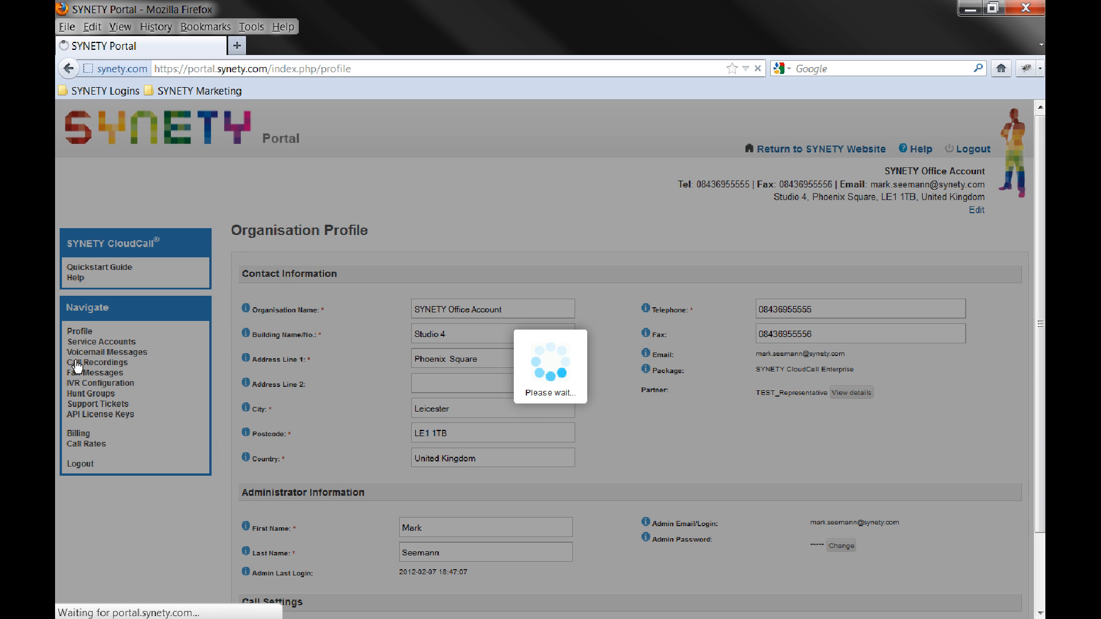
Search recordings for 'Mark Seemann' by account name, 2012-02-01 to 2012-02-07.
click(98, 363)
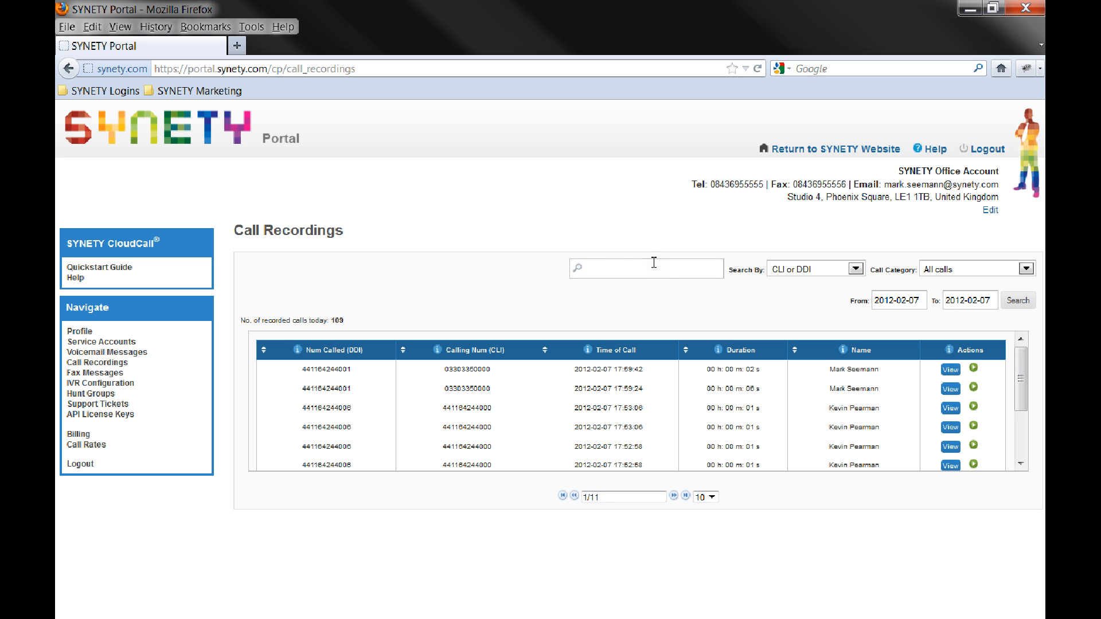
text(Mark Seemann)
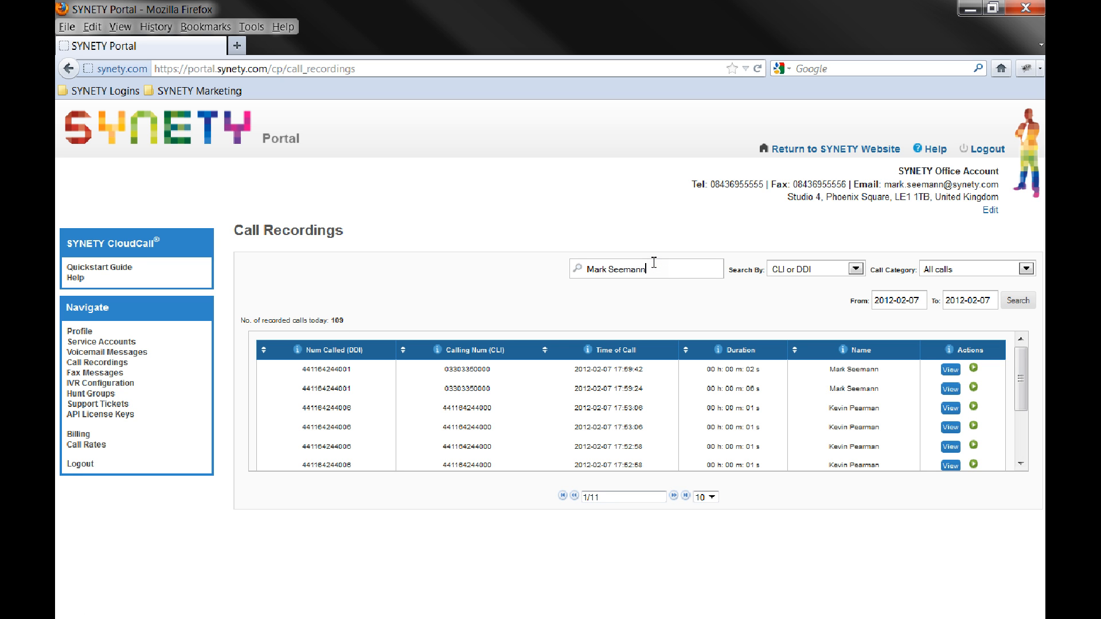
click(854, 268)
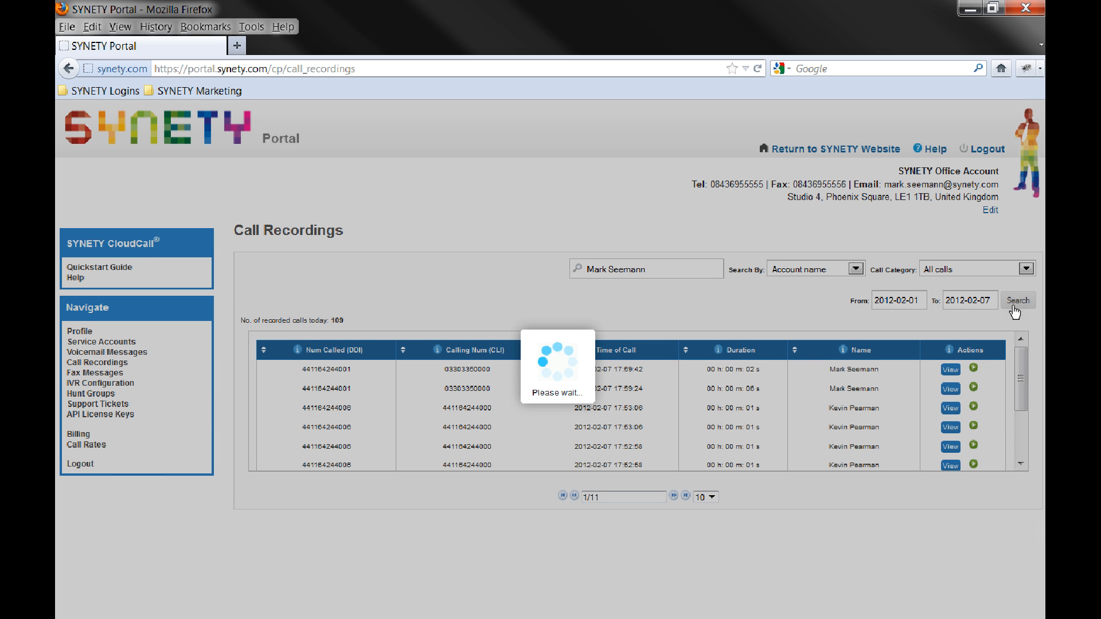
mouse_move(992, 329)
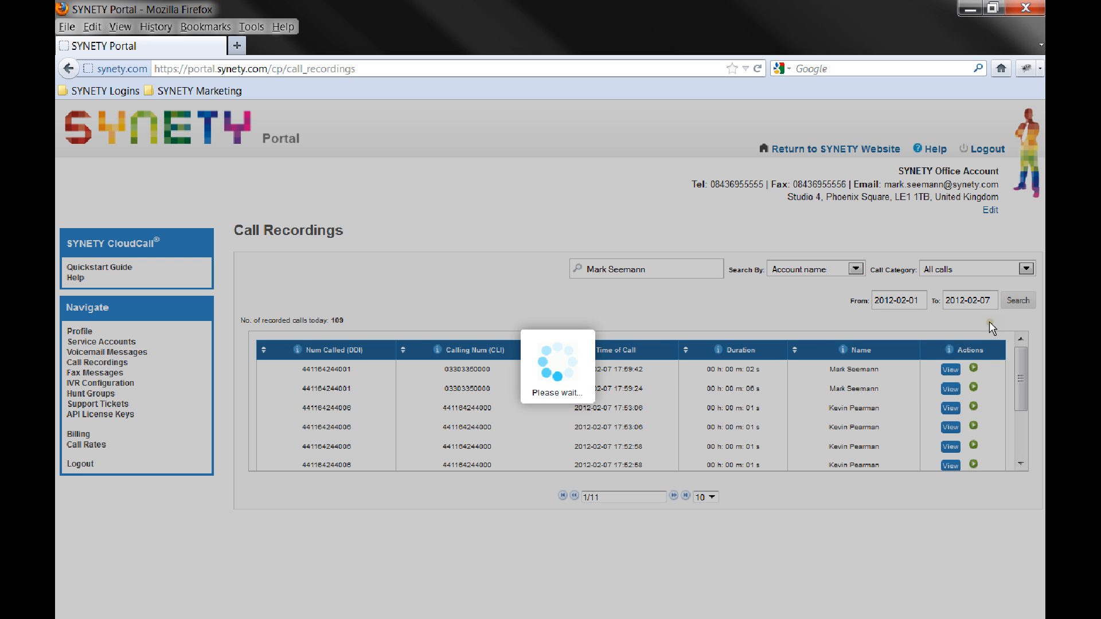
click(1017, 301)
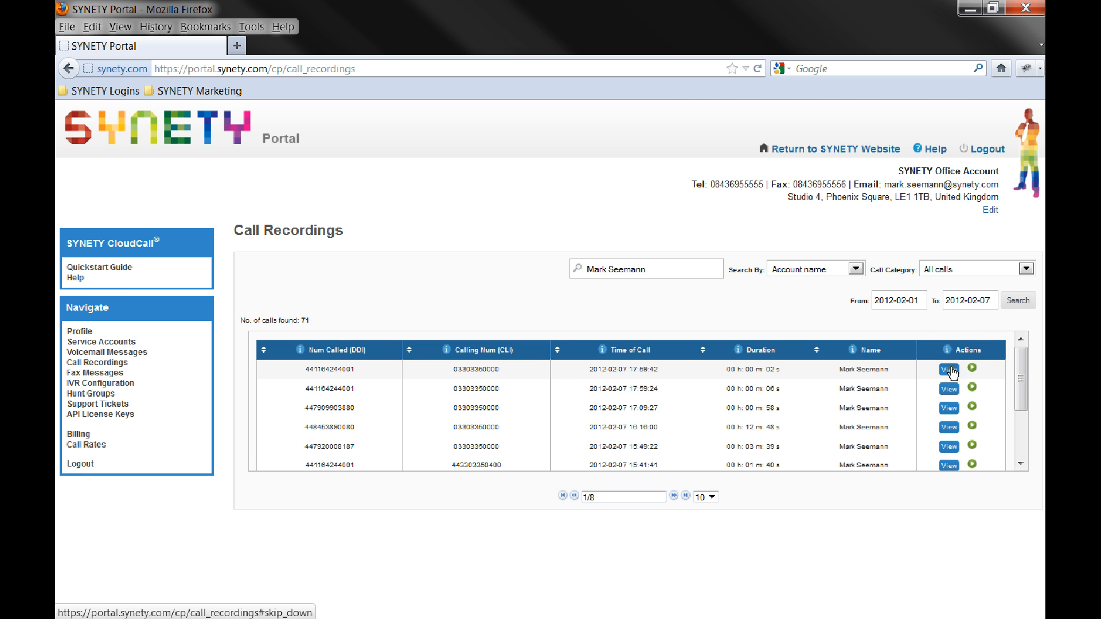
View the 17:59 call's details, then change the search to 'HSBC' by call description.
click(948, 370)
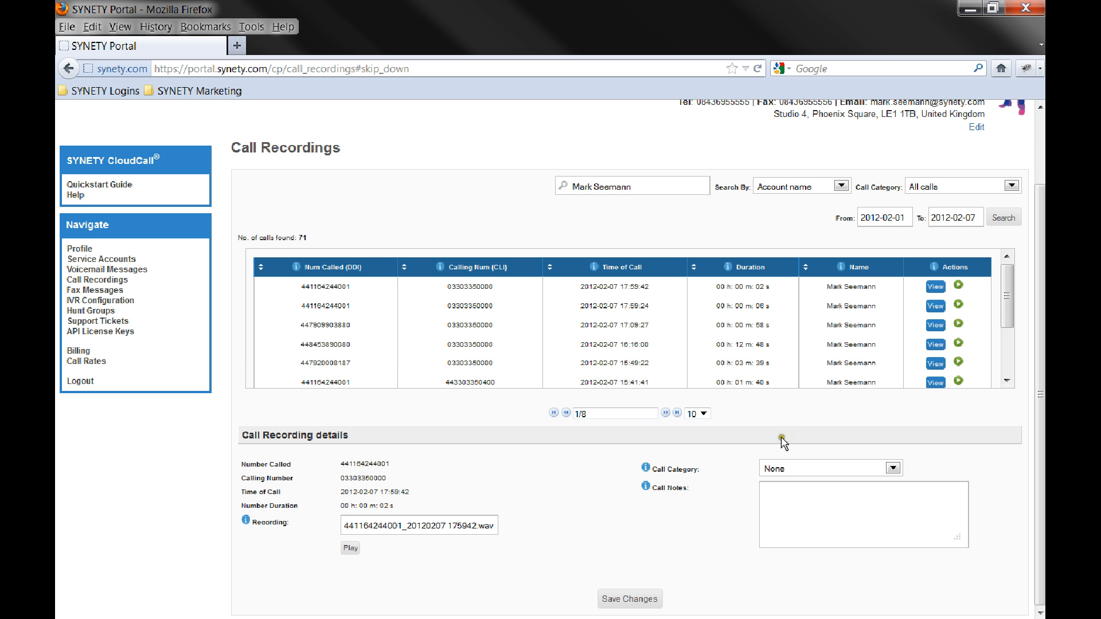
click(894, 469)
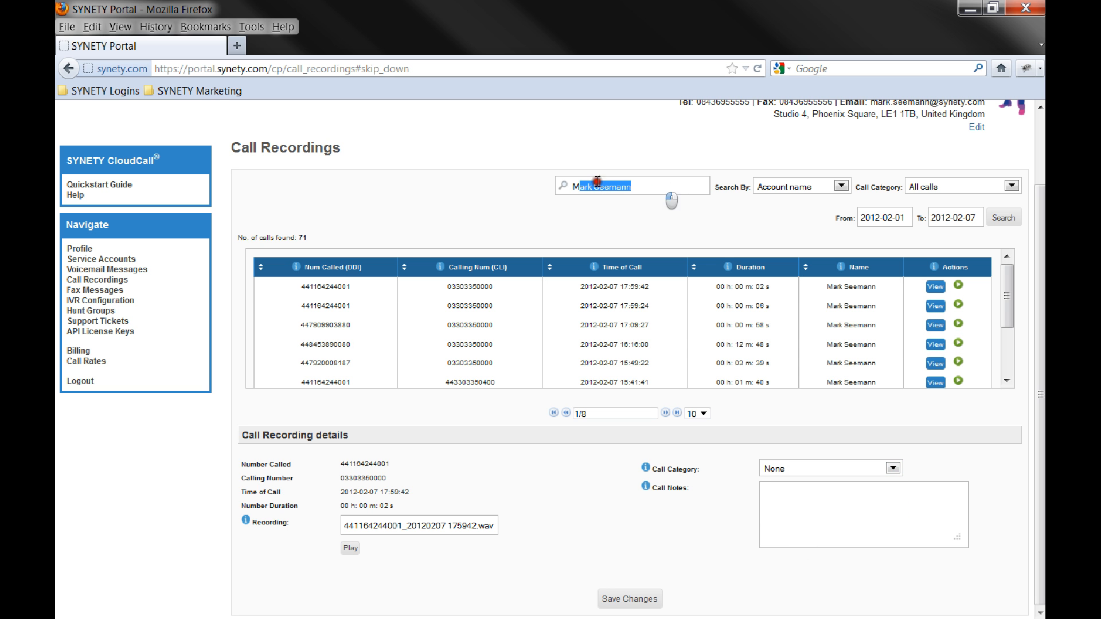
text(HSBC)
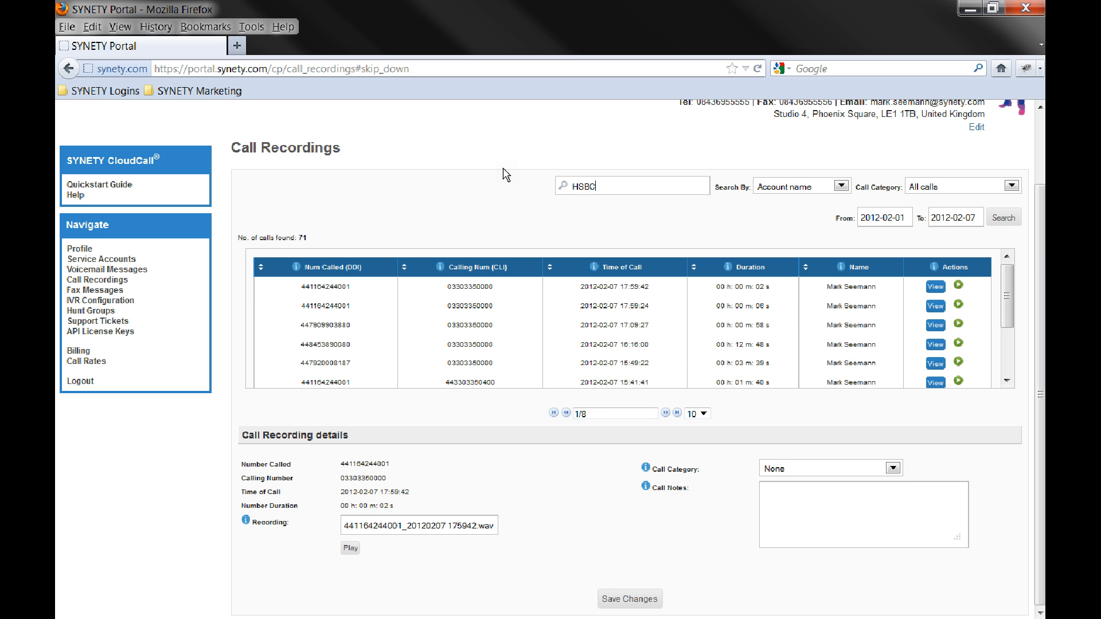
click(1010, 185)
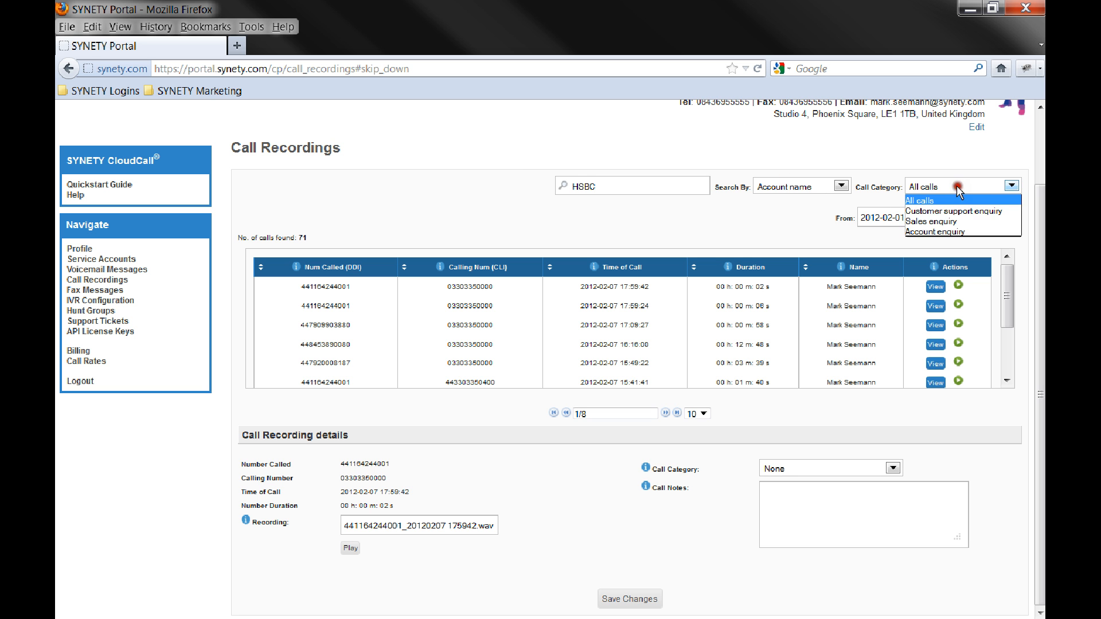
click(916, 200)
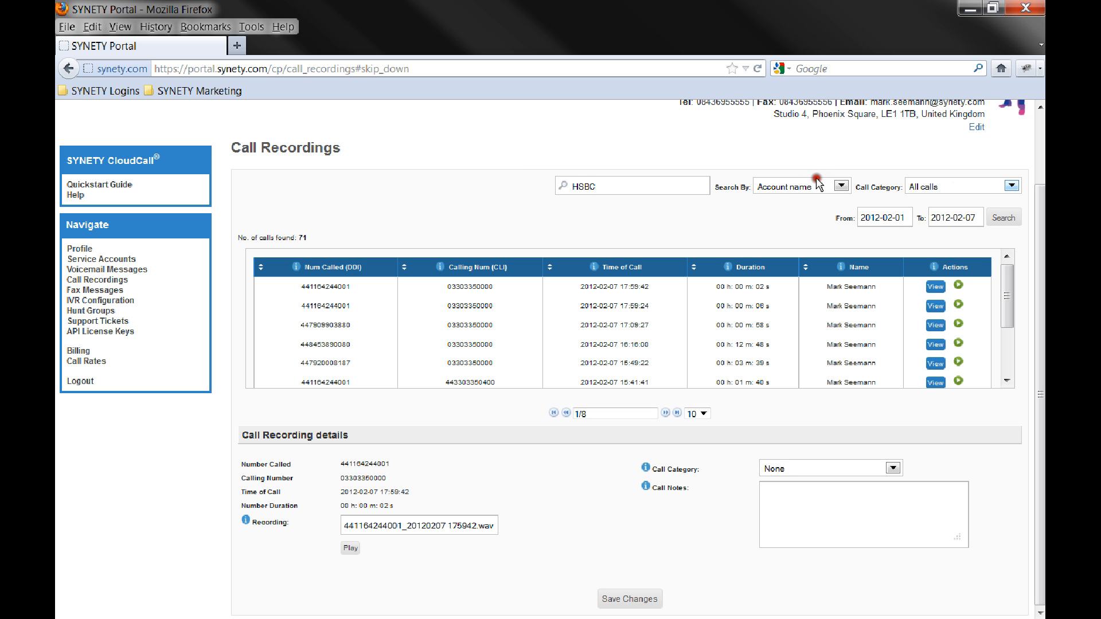
click(834, 185)
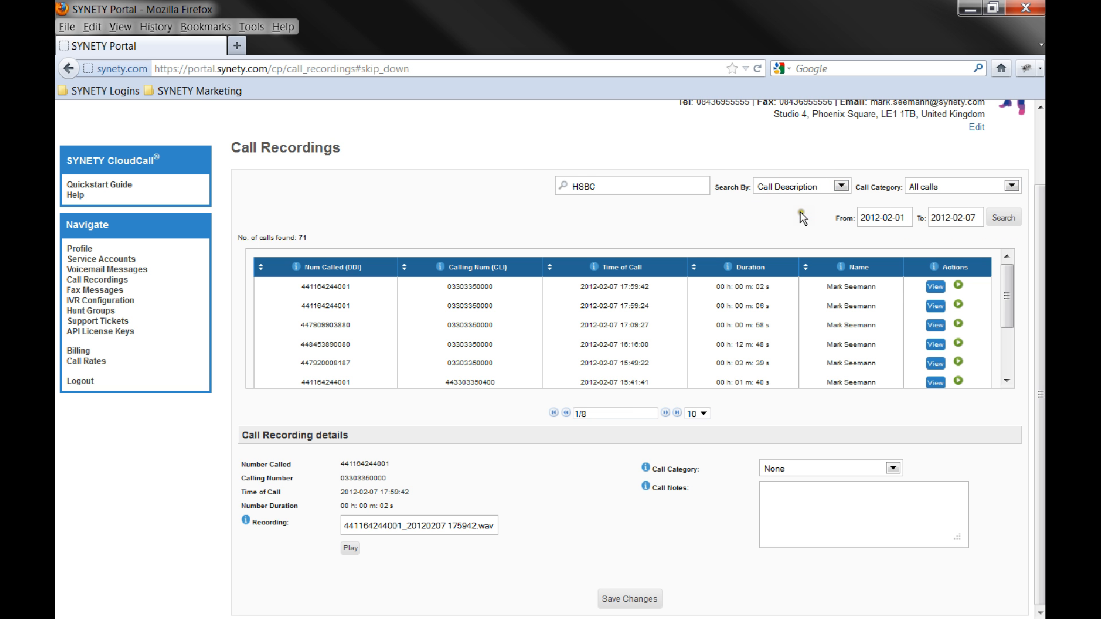
scroll(up, 3)
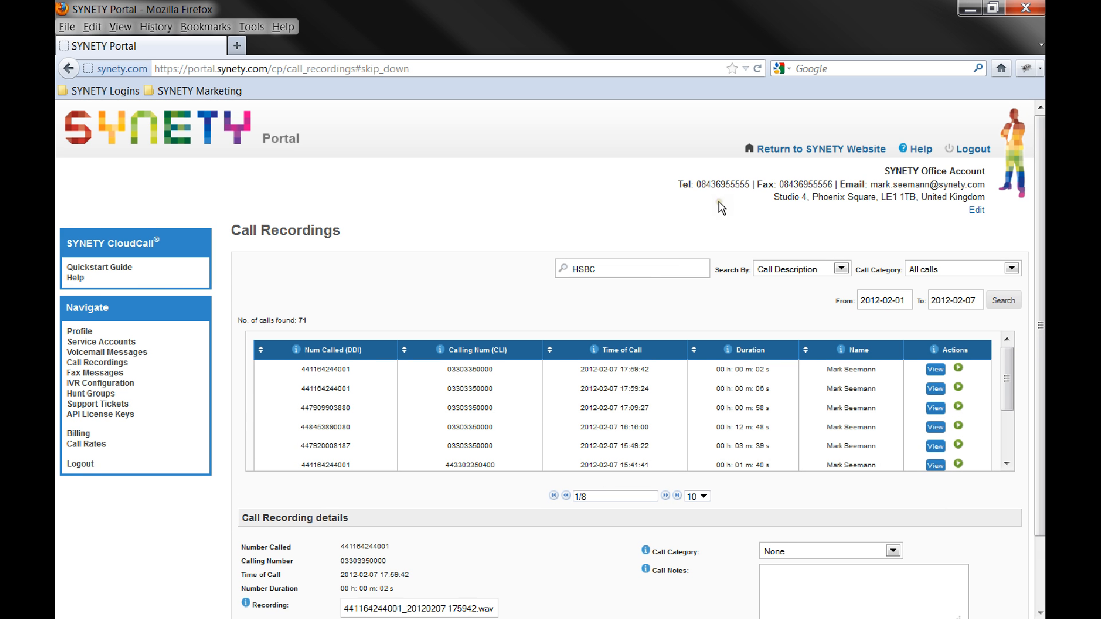
mouse_move(781, 155)
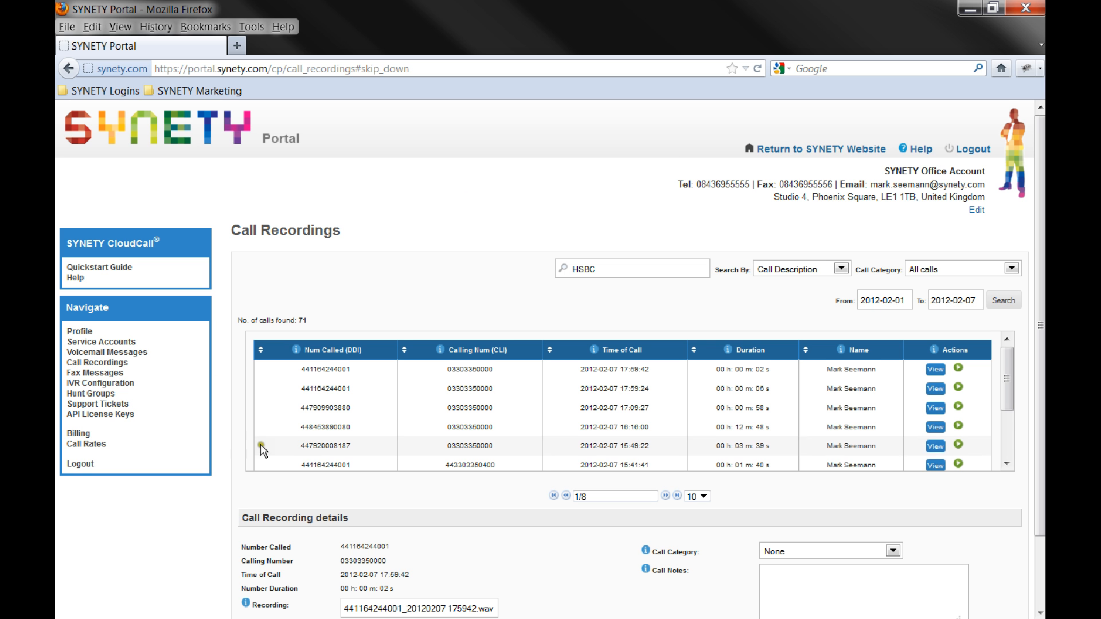
Play the 15:49:22 call recording, opening call.wav in the default player.
scroll(down, 3)
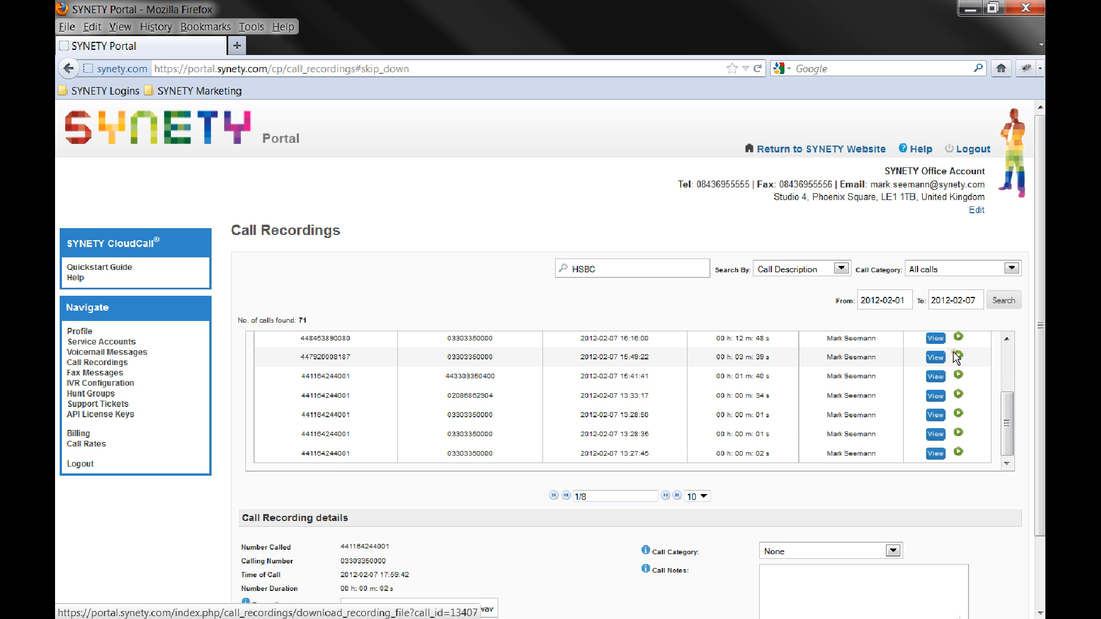
click(958, 358)
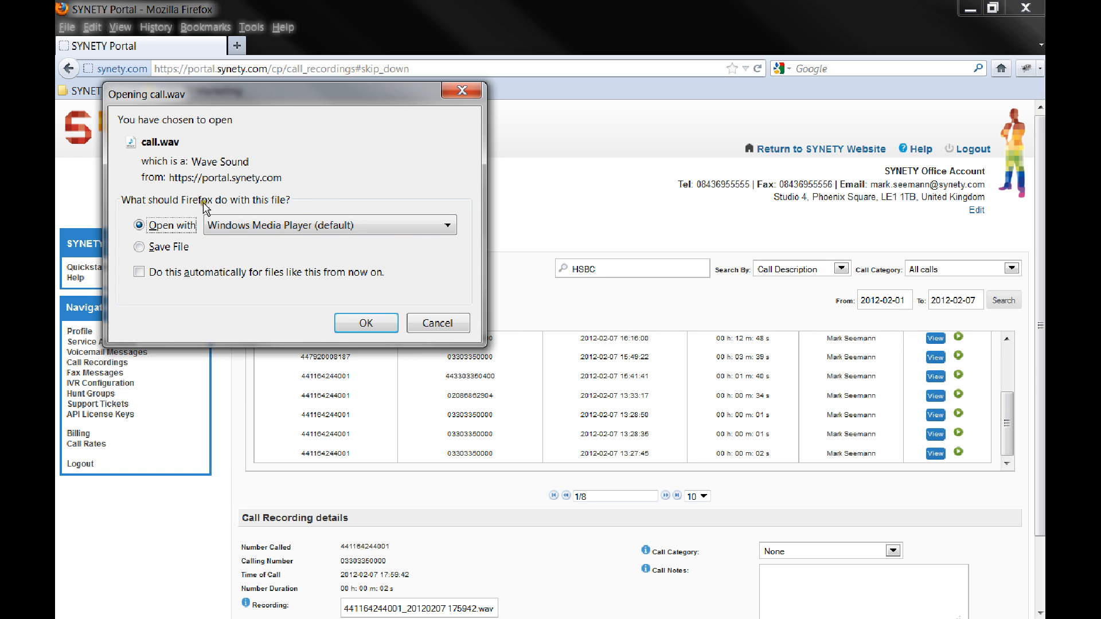
click(437, 323)
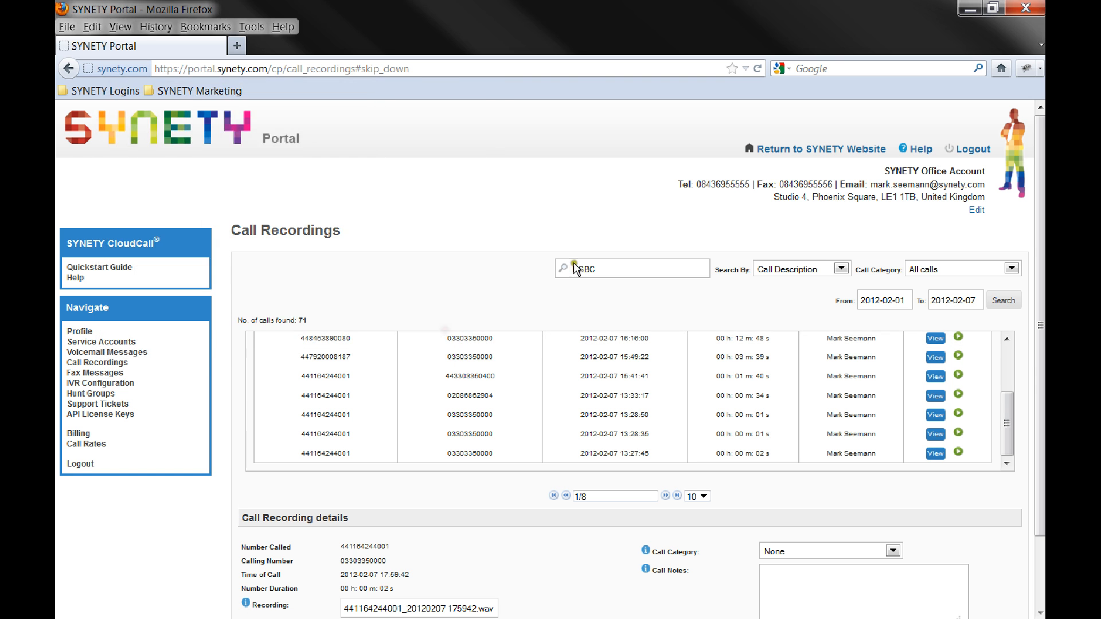
text(H)
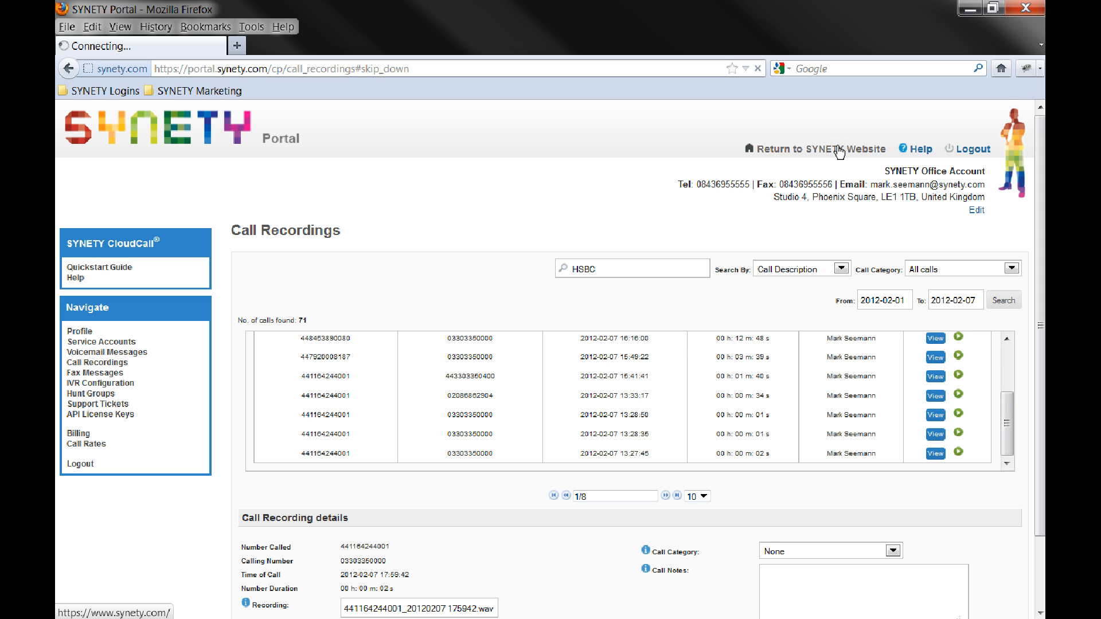
Leave the SYNETY portal via 'Return to SYNETY Website' to reach the public CloudCall homepage.
click(805, 149)
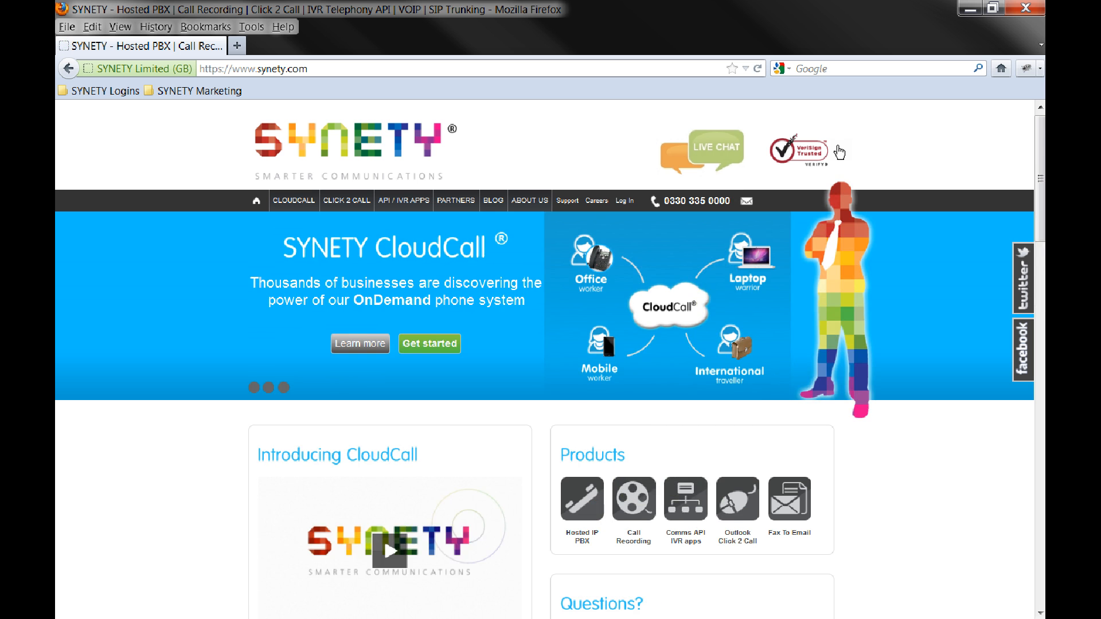
mouse_move(562, 241)
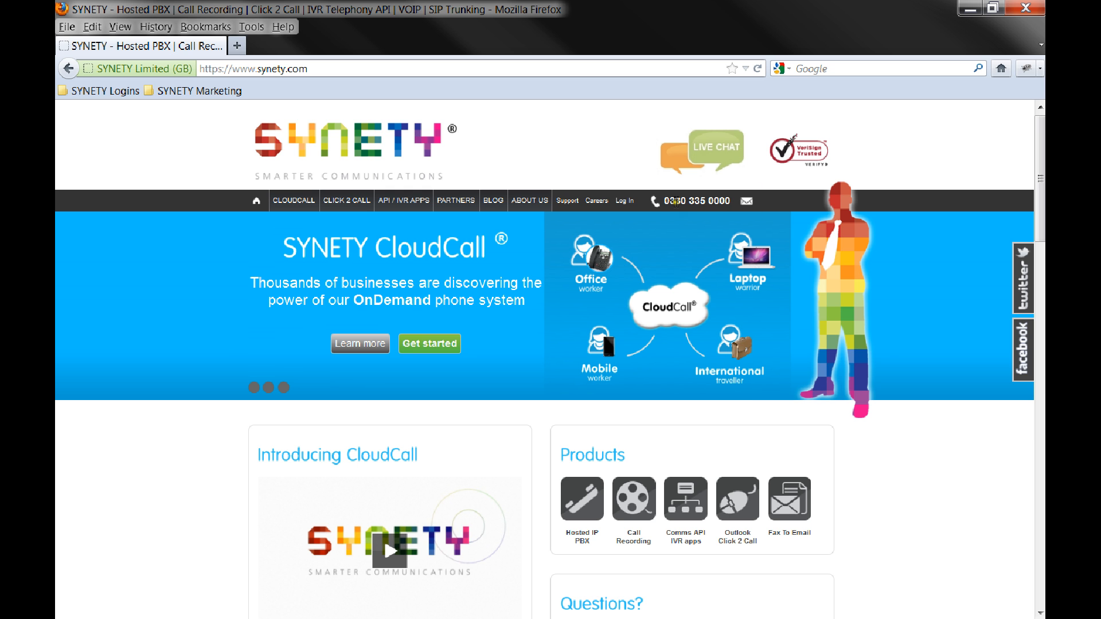
mouse_move(743, 203)
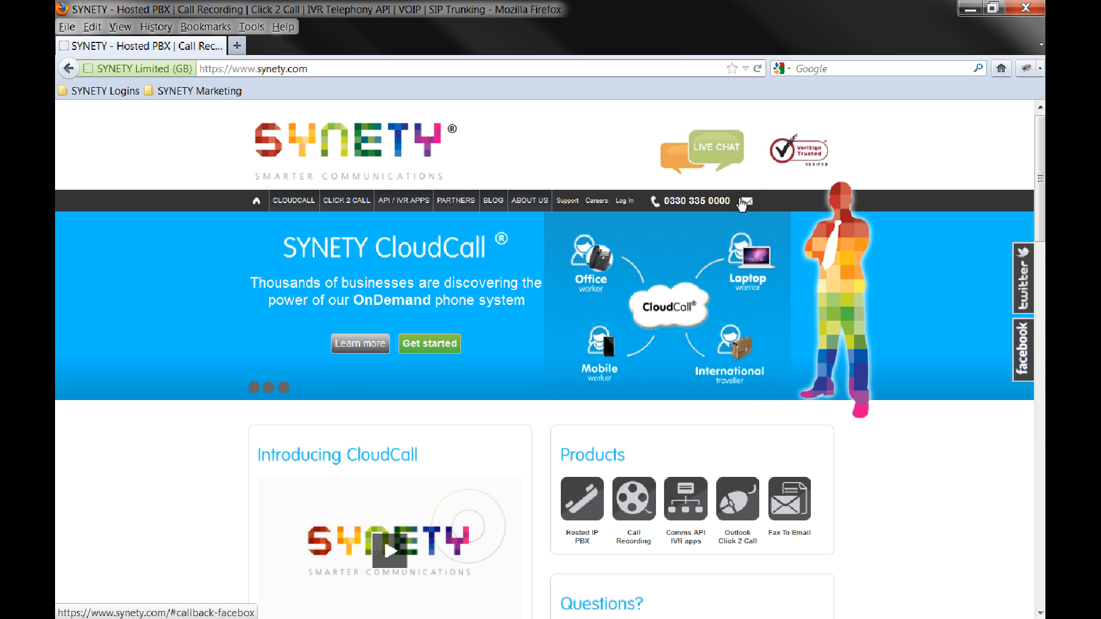